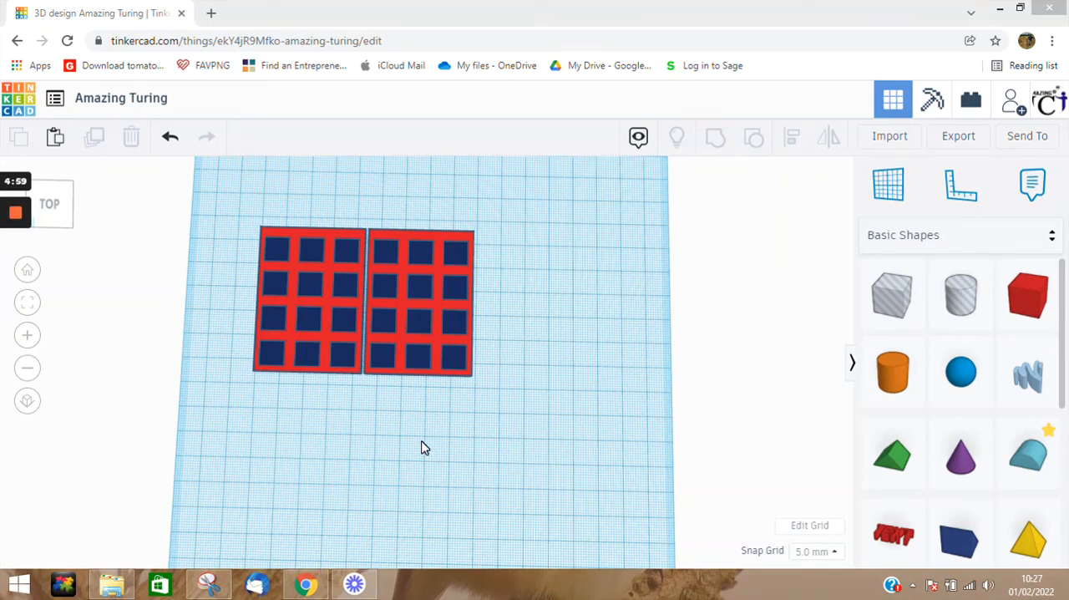
{"action": "mouse_move", "coordinate": [454, 458]}
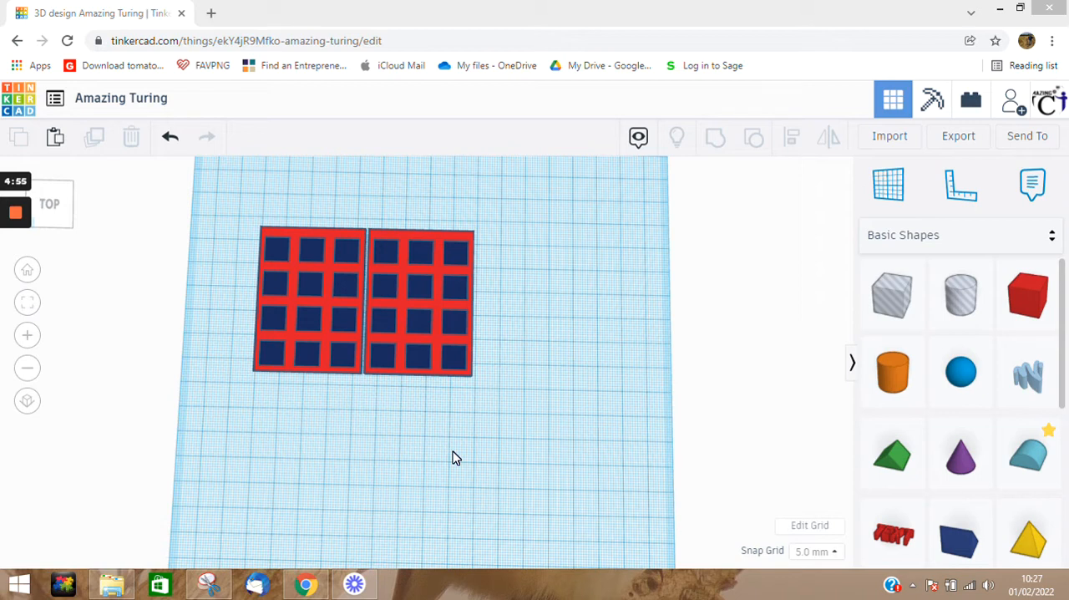
{"action": "mouse_move", "coordinate": [373, 214]}
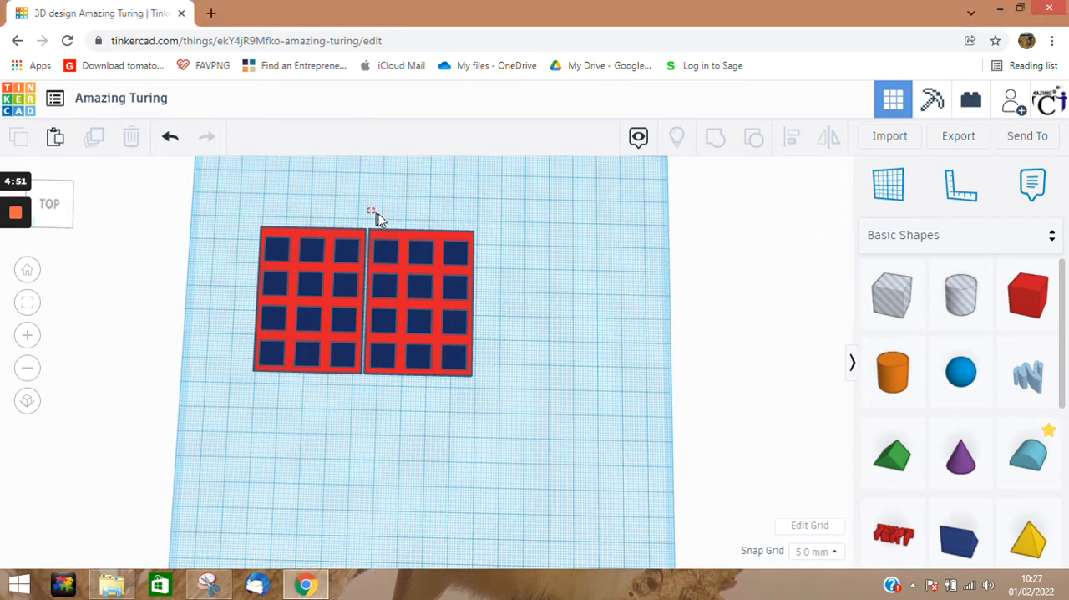
Delete the right-hand panel copy, leaving one red panel with twelve blue cells.
{"action": "left_click_drag", "start_coordinate": [371, 210], "coordinate": [498, 391]}
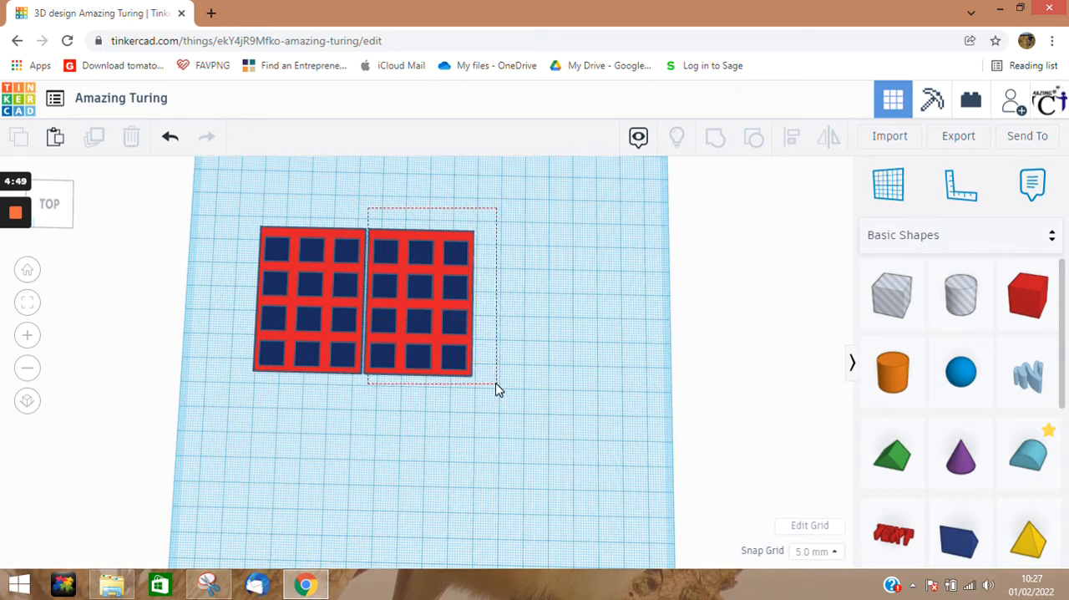
{"action": "left_click", "coordinate": [418, 300]}
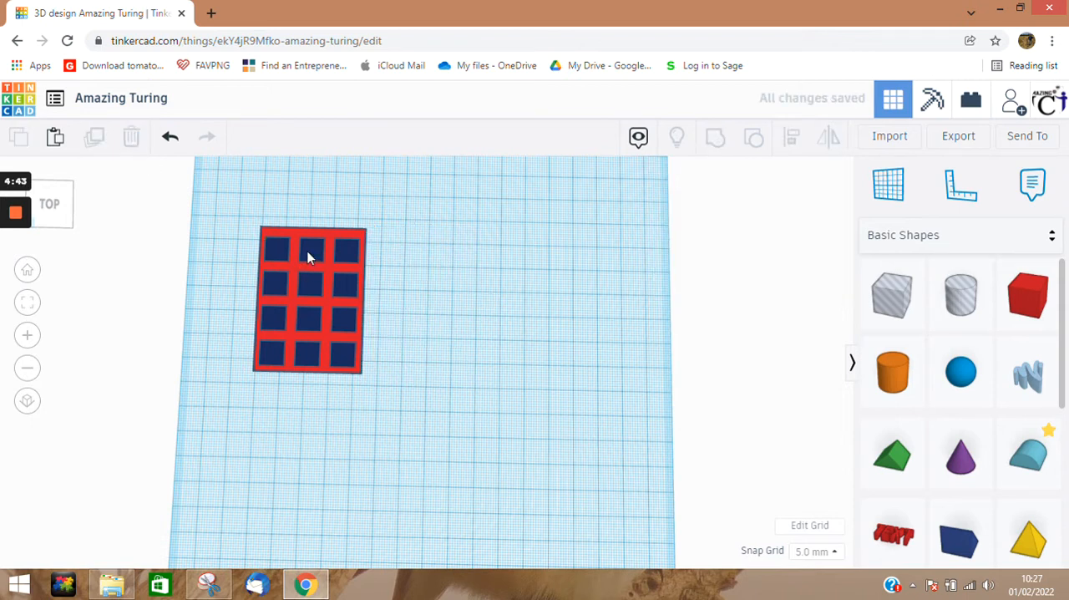
Pack the top two rows of blue cells into wider merged blocks.
{"action": "left_click", "coordinate": [314, 251]}
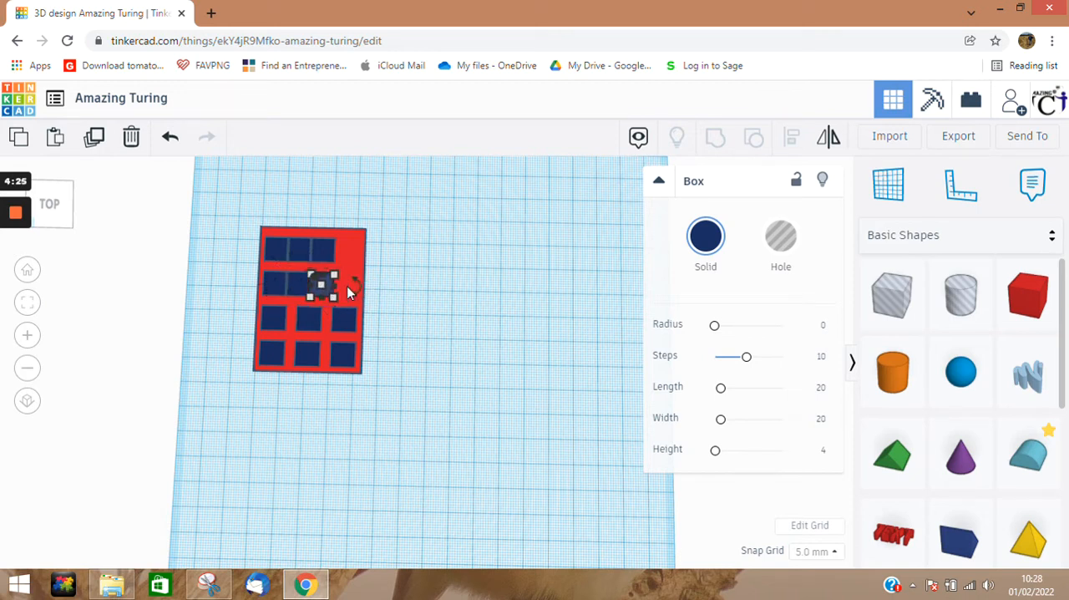
{"action": "left_click", "coordinate": [454, 333]}
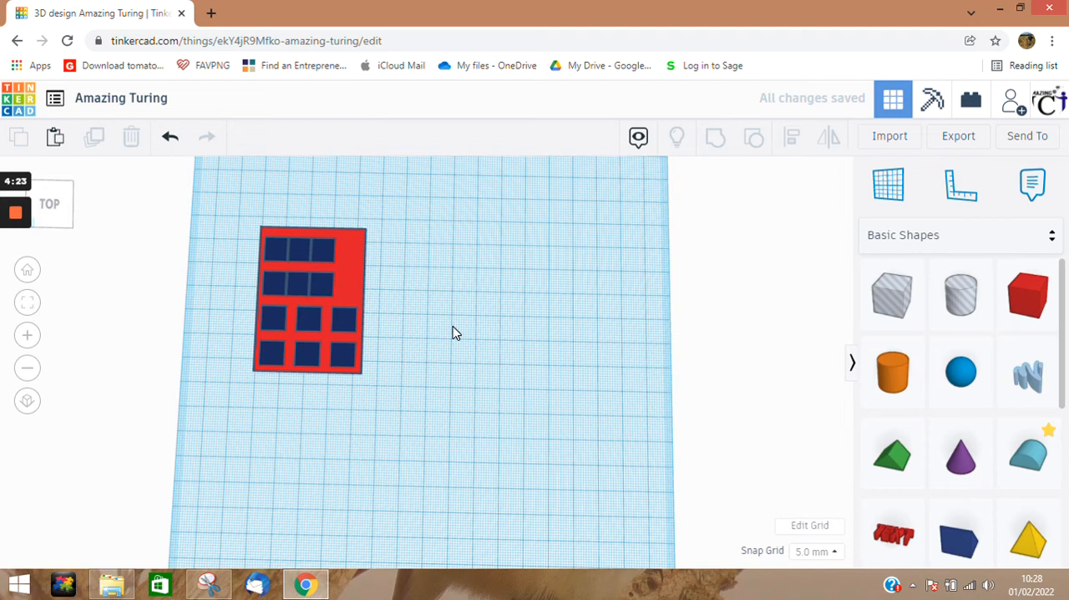
Recolour the red panel base to green using the Solid colour picker.
{"action": "left_click", "coordinate": [309, 301]}
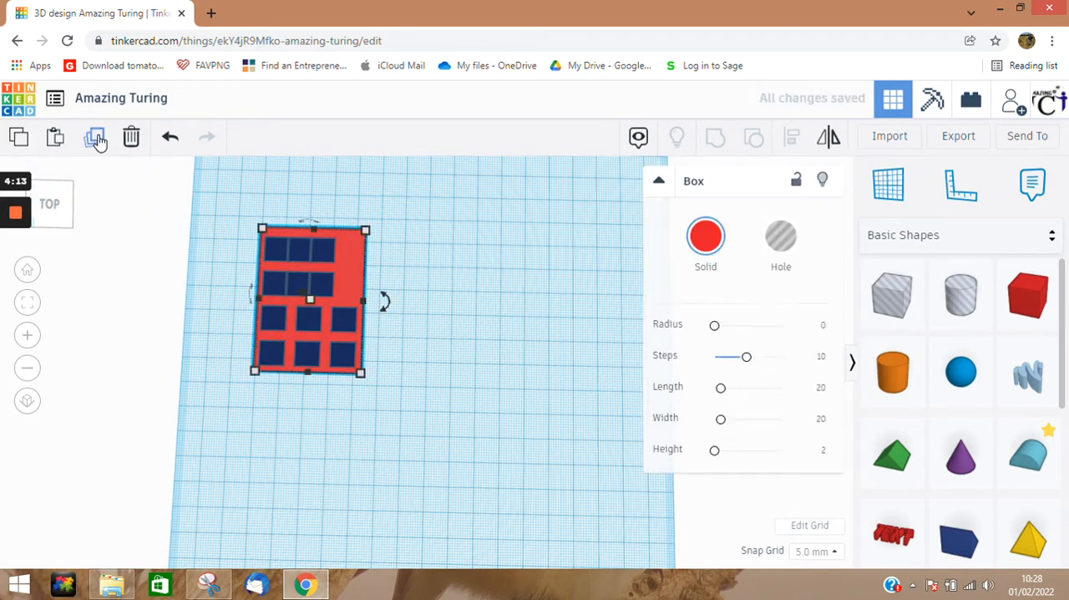
{"action": "left_click", "coordinate": [705, 236]}
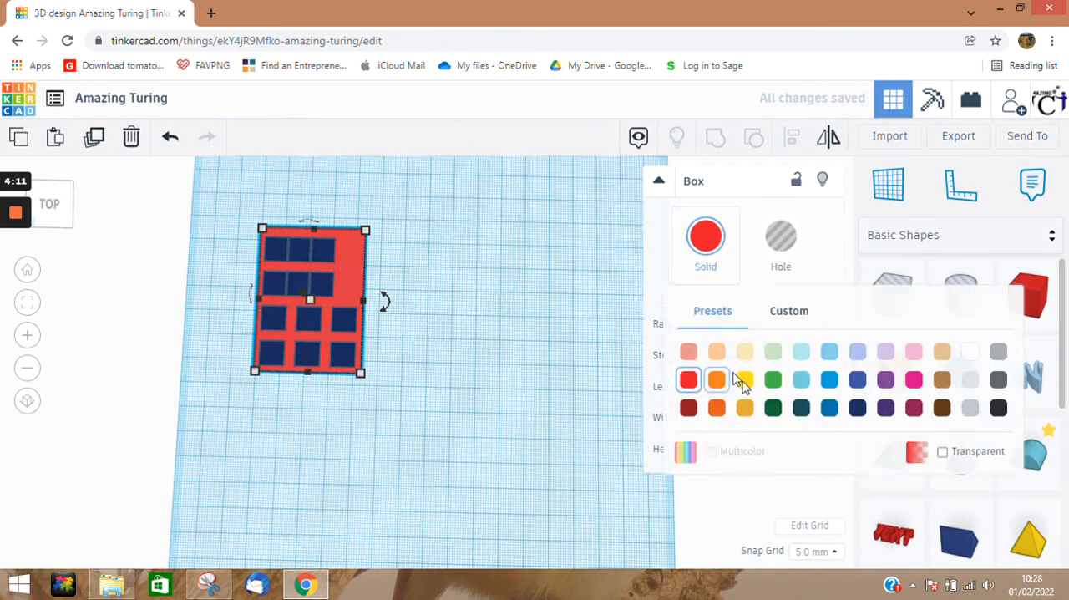
{"action": "left_click", "coordinate": [771, 381]}
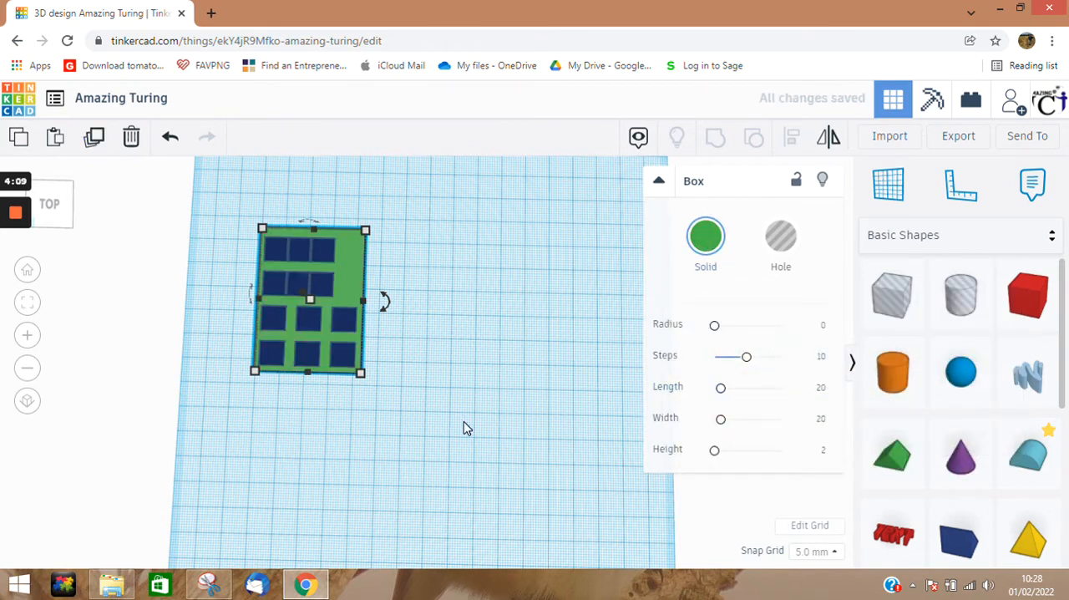
{"action": "left_click", "coordinate": [467, 428]}
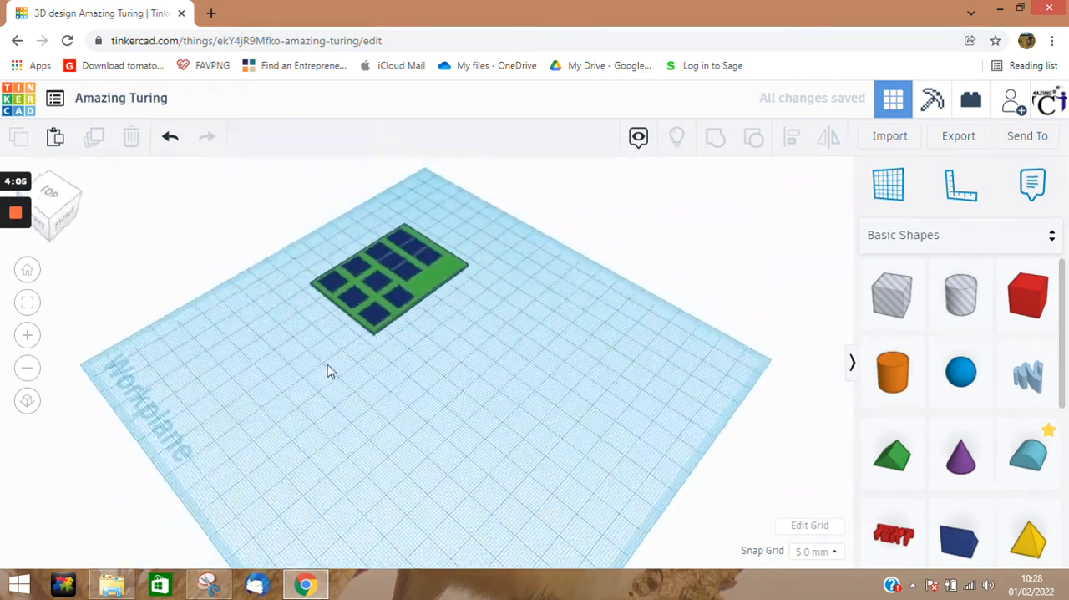
{"action": "left_click_drag", "start_coordinate": [325, 371], "coordinate": [311, 334]}
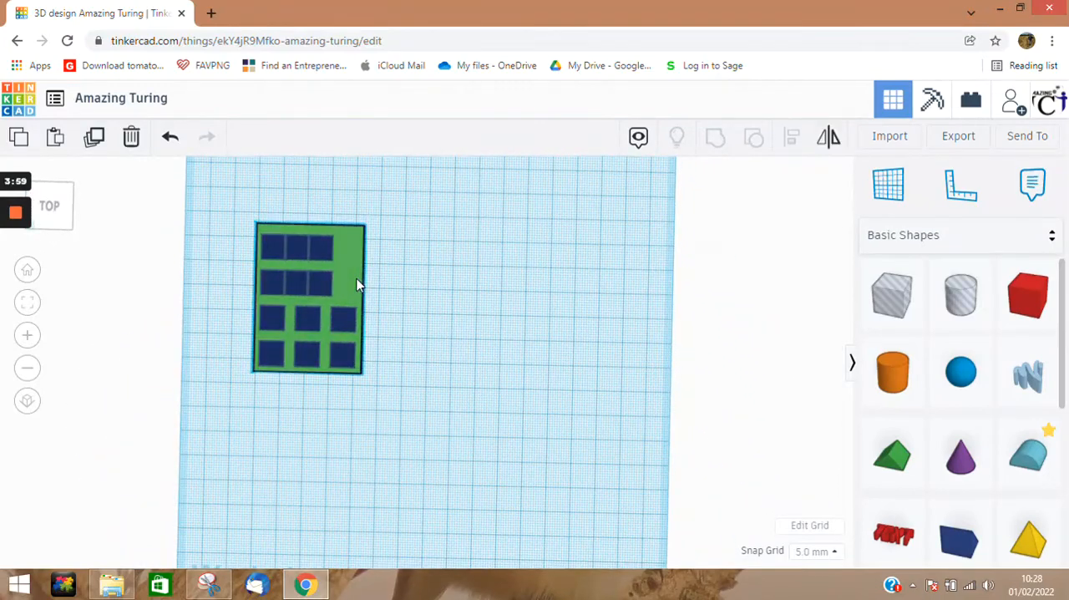
Duplicate a blue cell into the gap at the right end of the top row.
{"action": "left_click", "coordinate": [309, 297]}
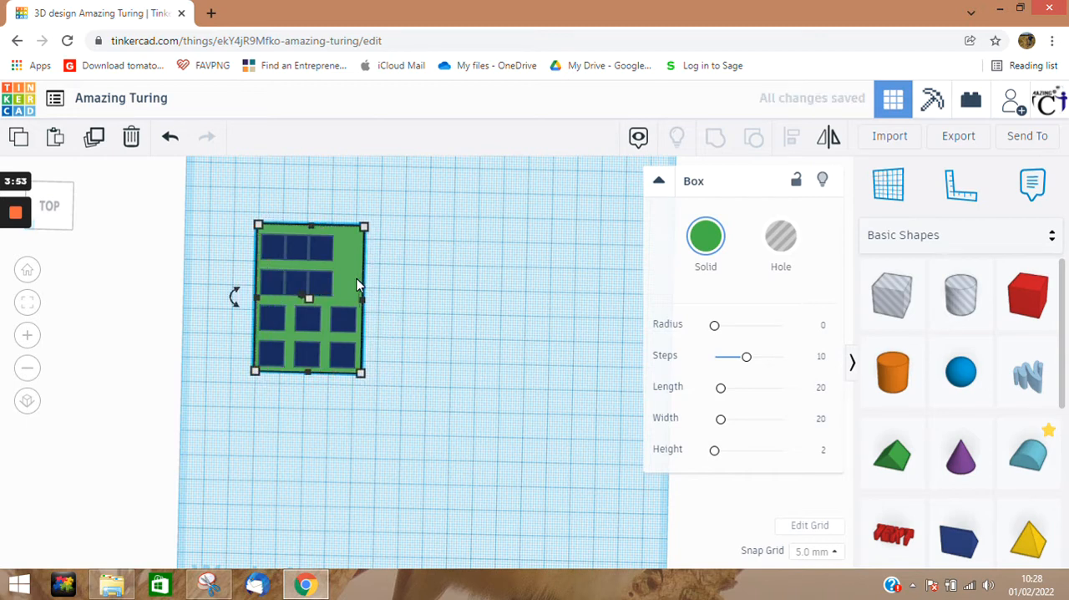
{"action": "mouse_move", "coordinate": [528, 301]}
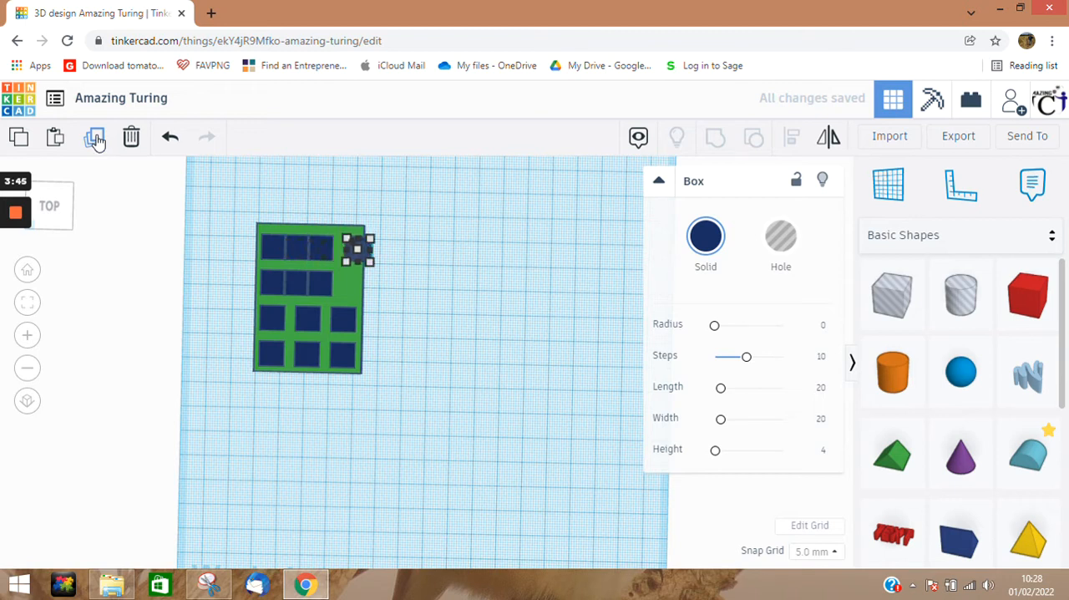
{"action": "left_click", "coordinate": [94, 137]}
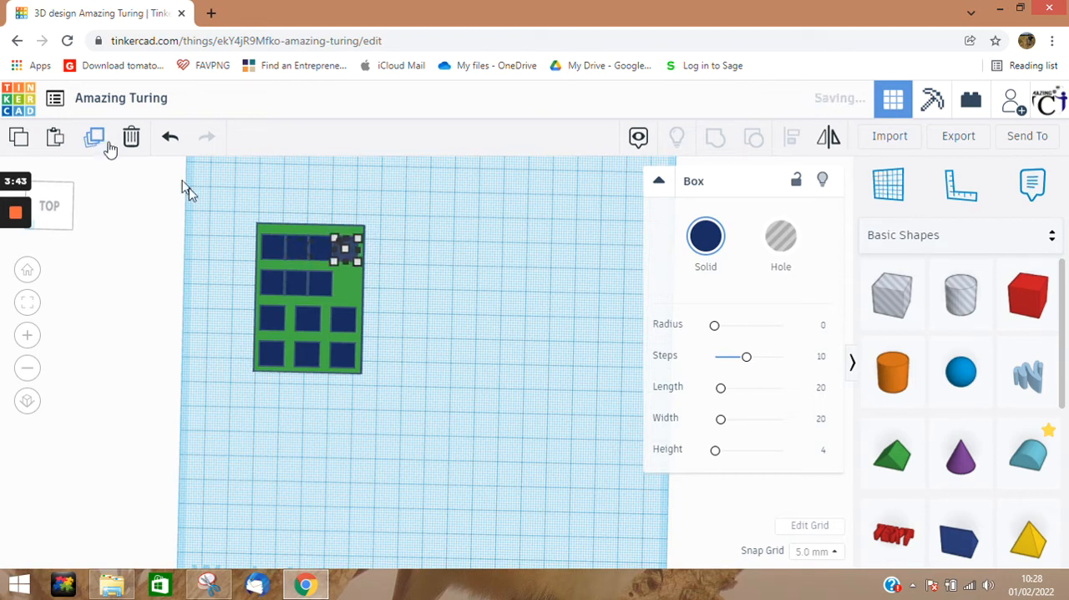
{"action": "left_click", "coordinate": [481, 359]}
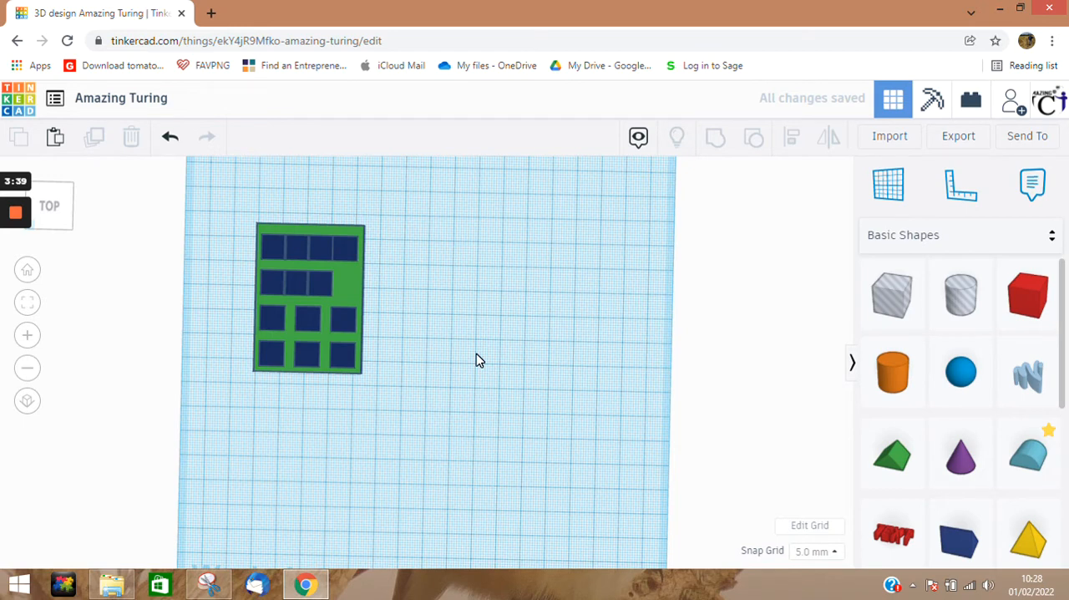
{"action": "mouse_move", "coordinate": [376, 347]}
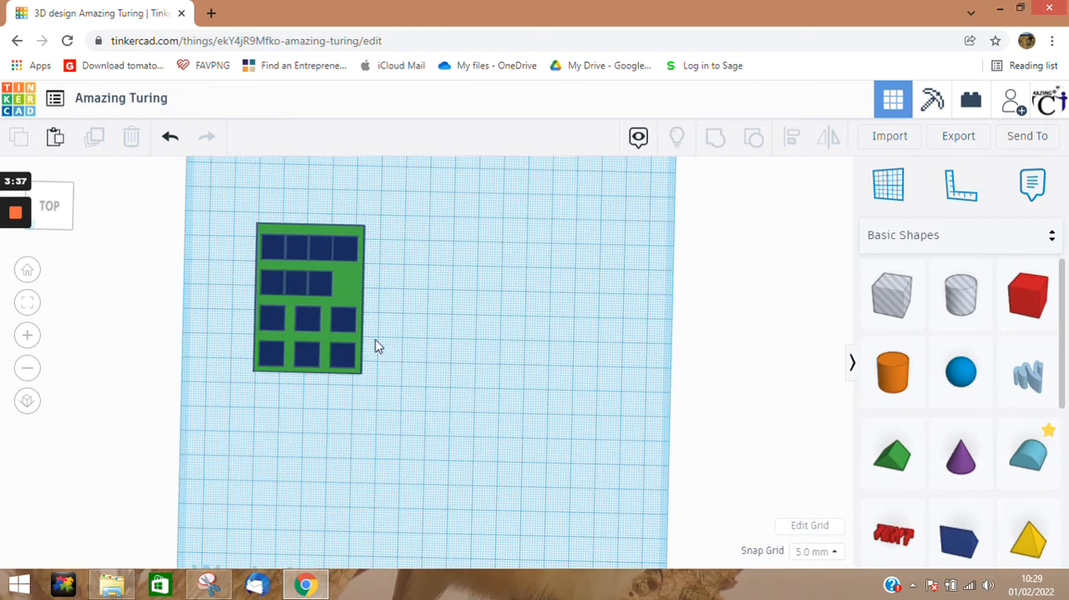
Select all fifteen panel pieces and switch to an angled front view.
{"action": "left_click", "coordinate": [308, 297]}
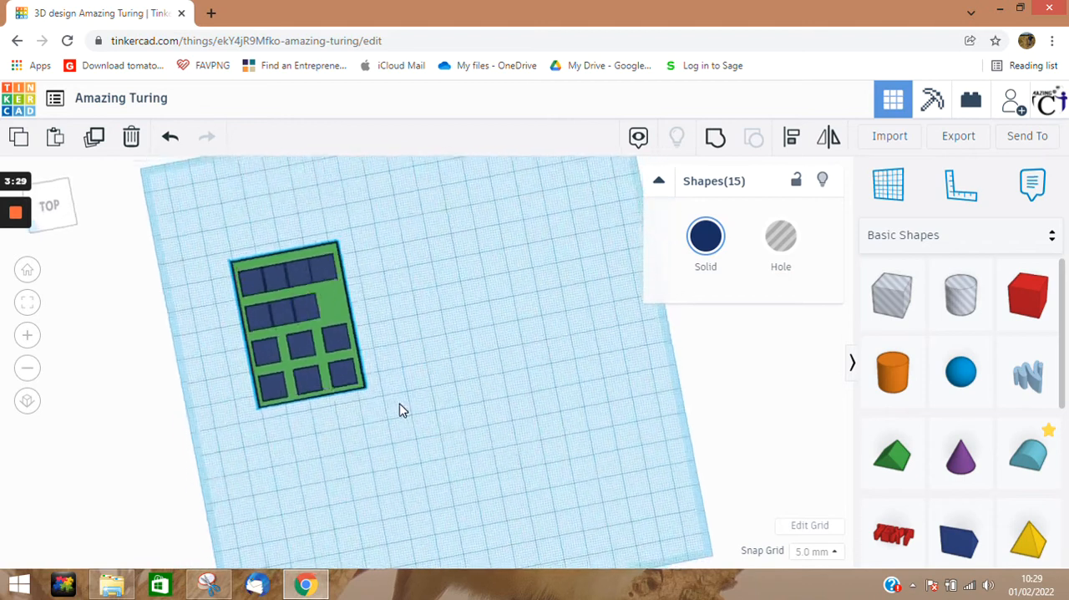
{"action": "left_click", "coordinate": [300, 326]}
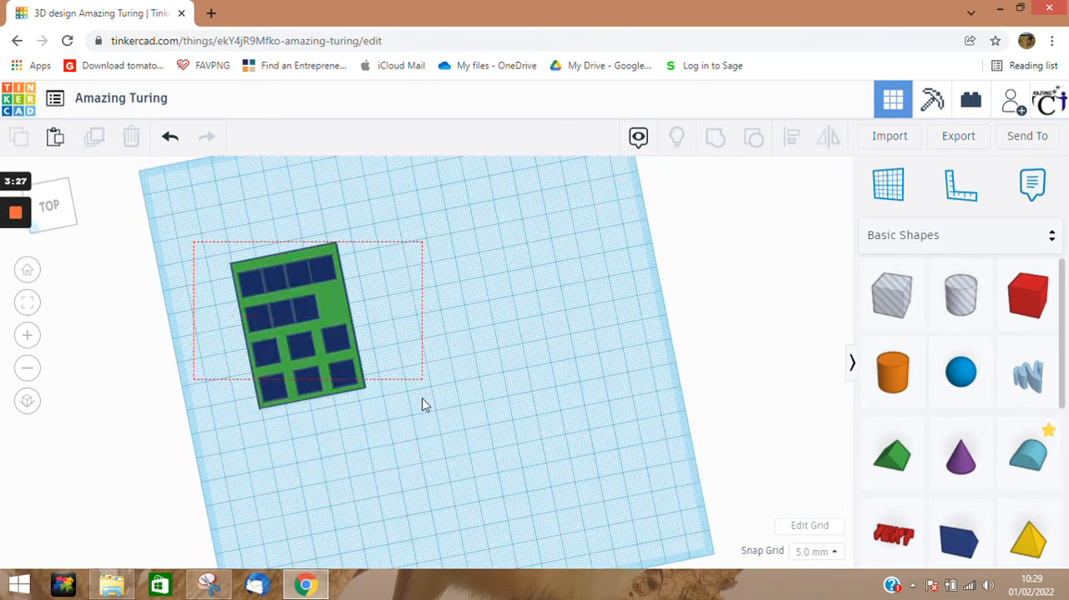
{"action": "left_click", "coordinate": [300, 325]}
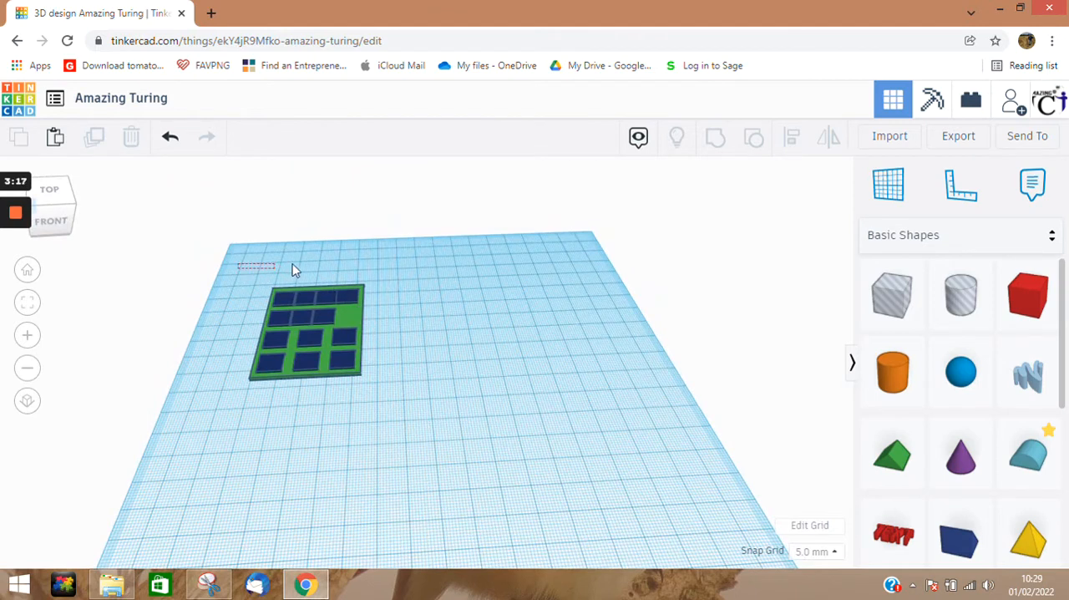
{"action": "left_click", "coordinate": [304, 334]}
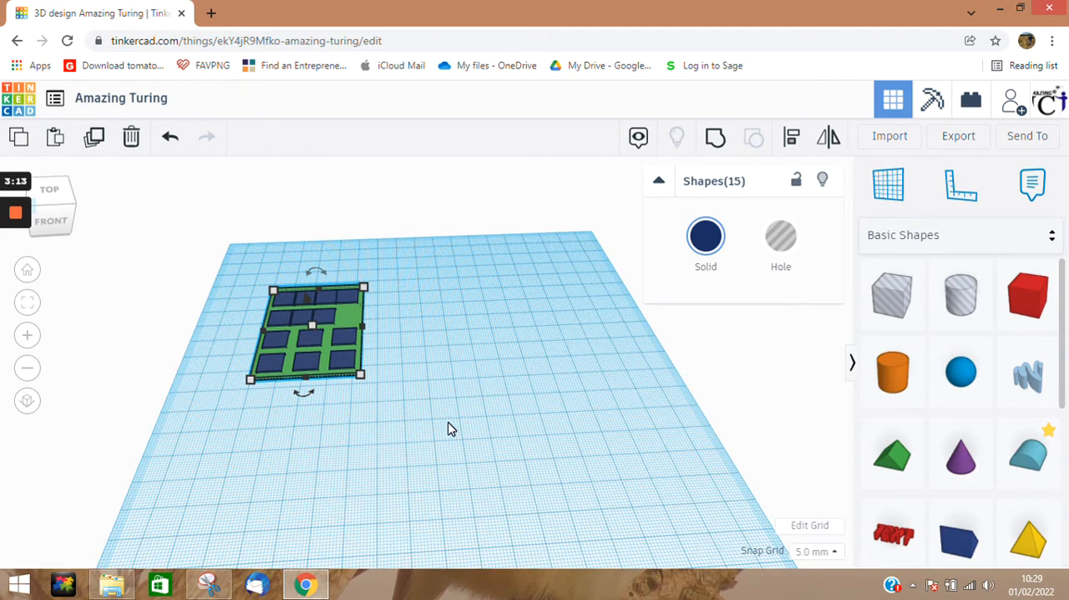
{"action": "mouse_move", "coordinate": [397, 414]}
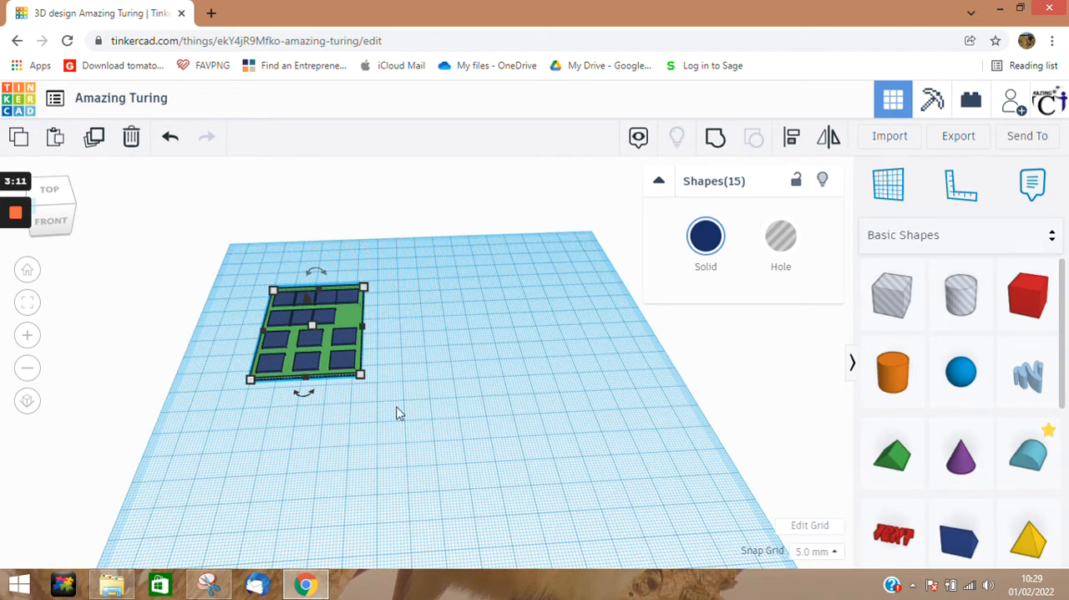
{"action": "mouse_move", "coordinate": [361, 381]}
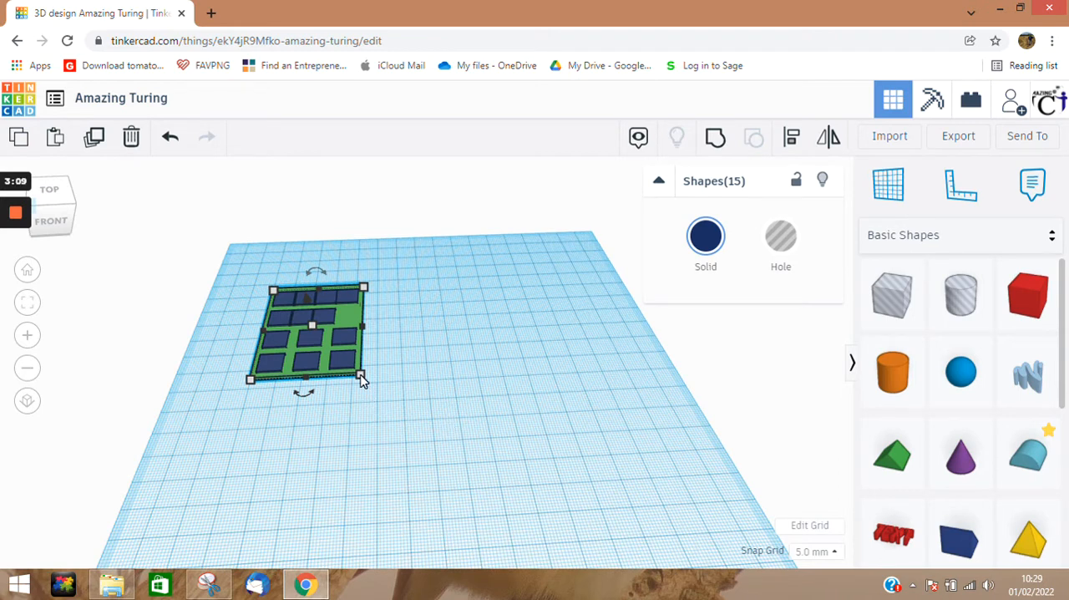
Scale the selected panel up to about 60.00 by 83.33 mm.
{"action": "left_click_drag", "start_coordinate": [361, 377], "coordinate": [404, 414]}
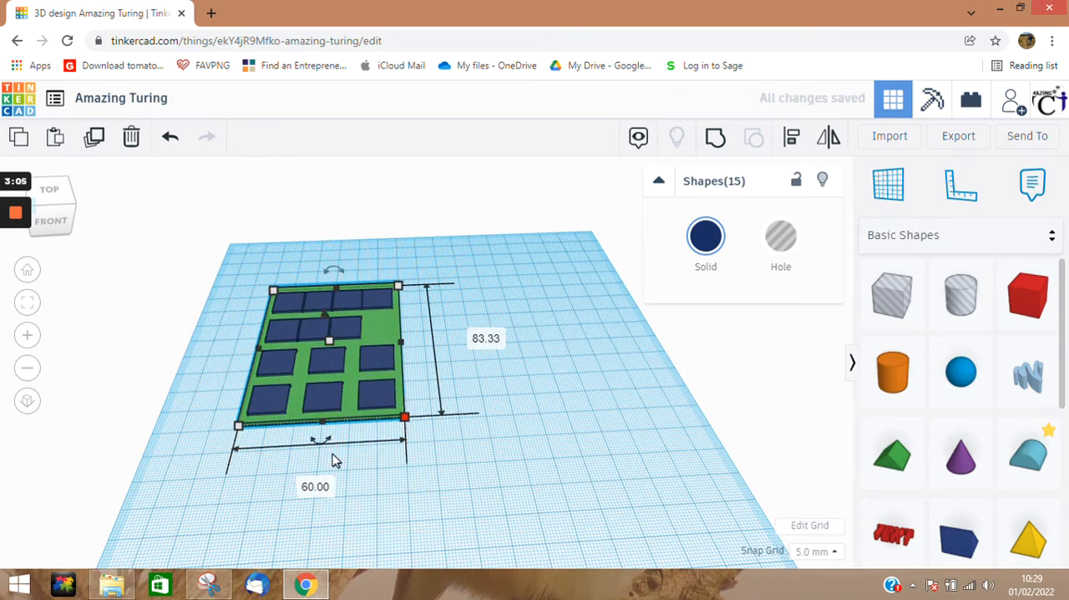
{"action": "mouse_move", "coordinate": [337, 287]}
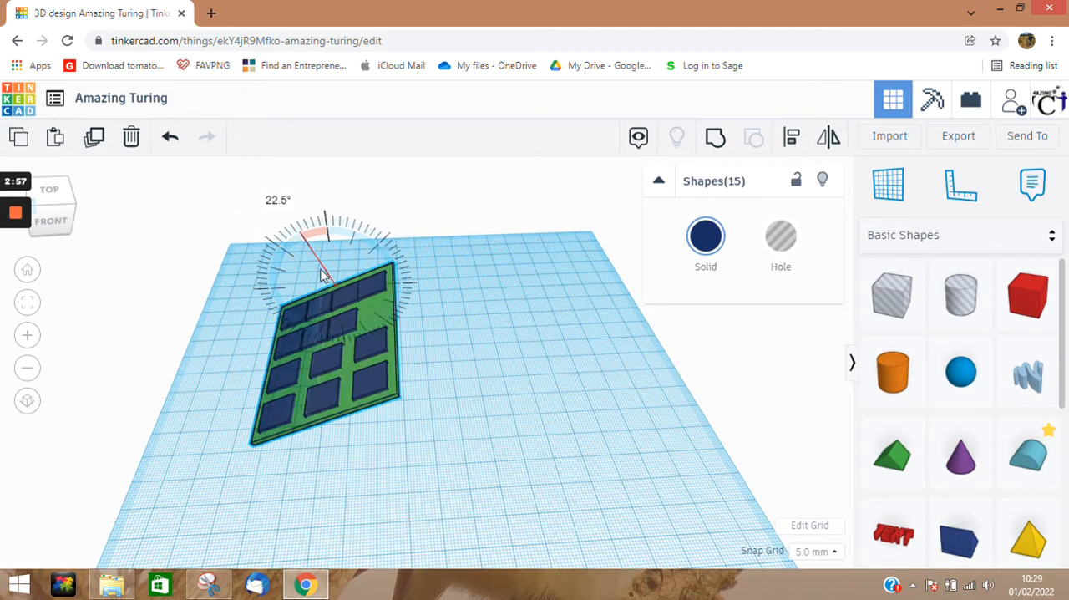
Rotate the whole panel to a 45-degree tilt.
{"action": "left_click_drag", "start_coordinate": [301, 242], "coordinate": [326, 234]}
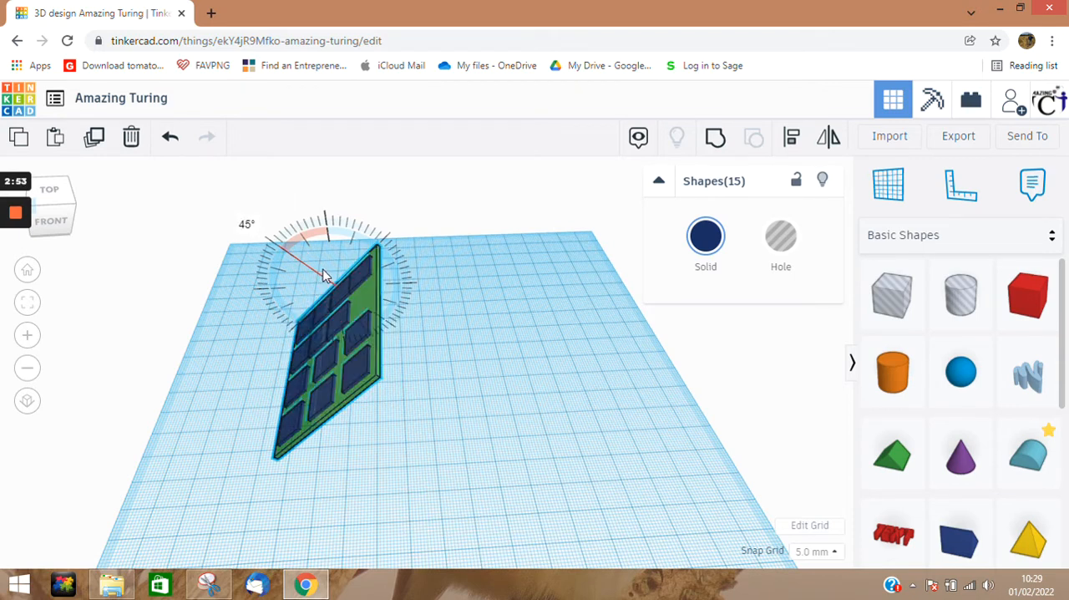
{"action": "left_click_drag", "start_coordinate": [326, 242], "coordinate": [326, 275]}
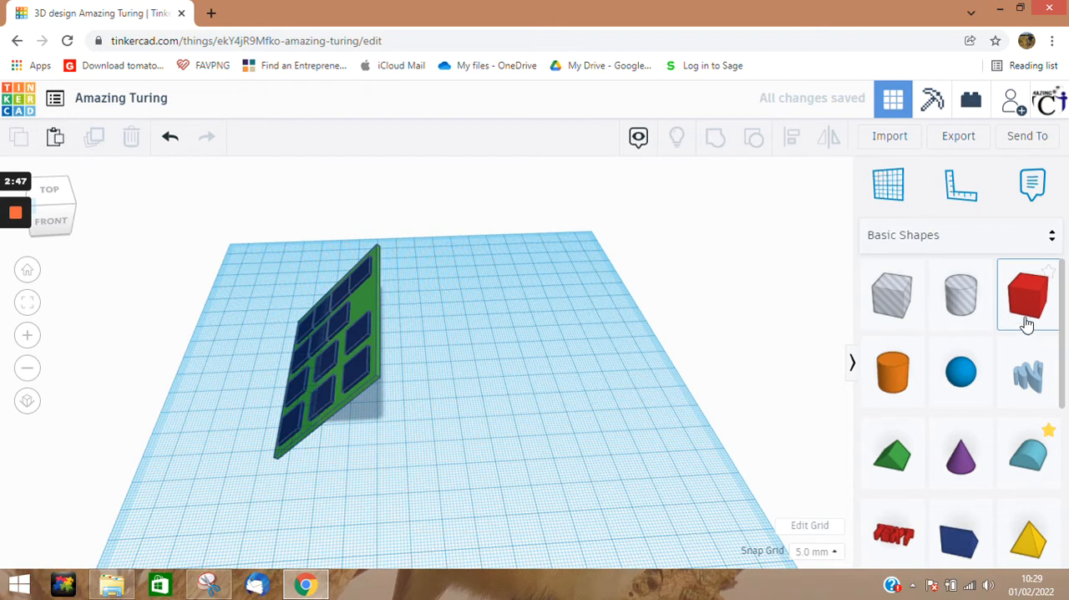
{"action": "left_click", "coordinate": [1027, 294]}
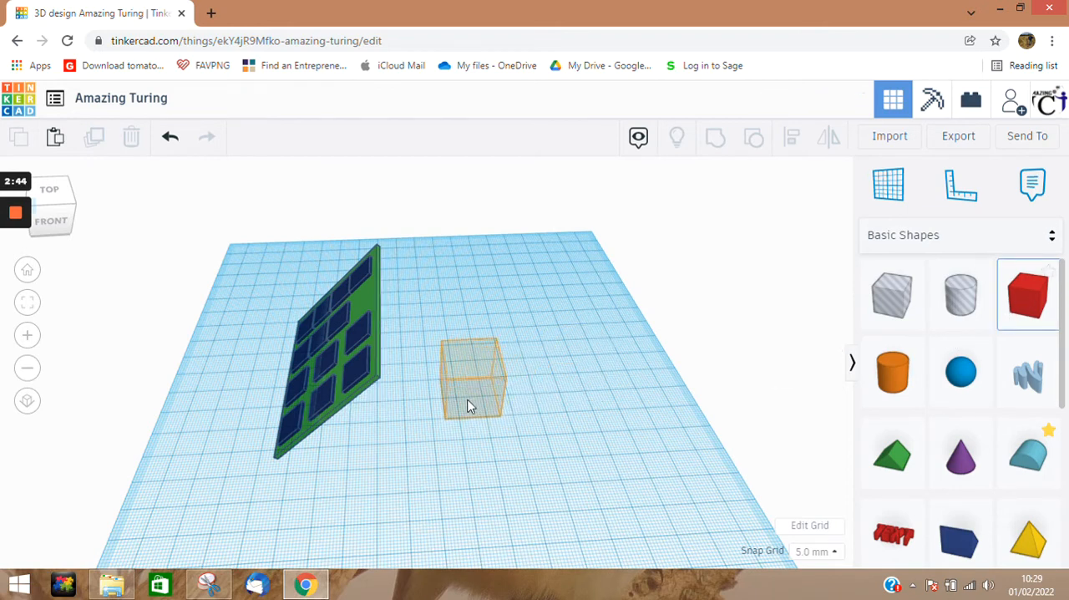
Drop a 20 mm grey box onto the workplane beside the tilted panel.
{"action": "left_click_drag", "start_coordinate": [471, 376], "coordinate": [488, 376]}
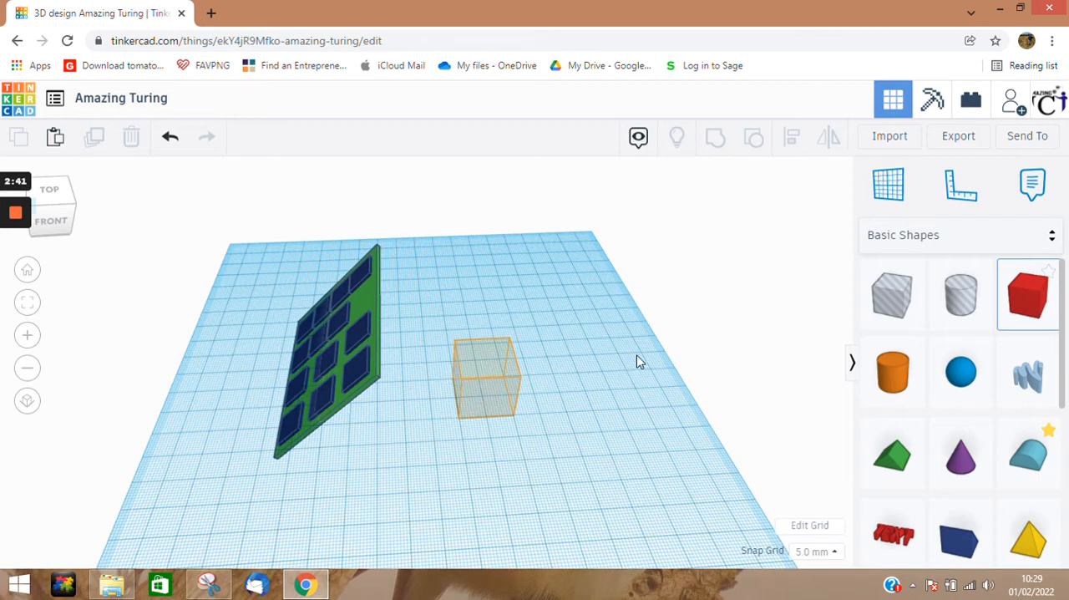
{"action": "left_click", "coordinate": [488, 376]}
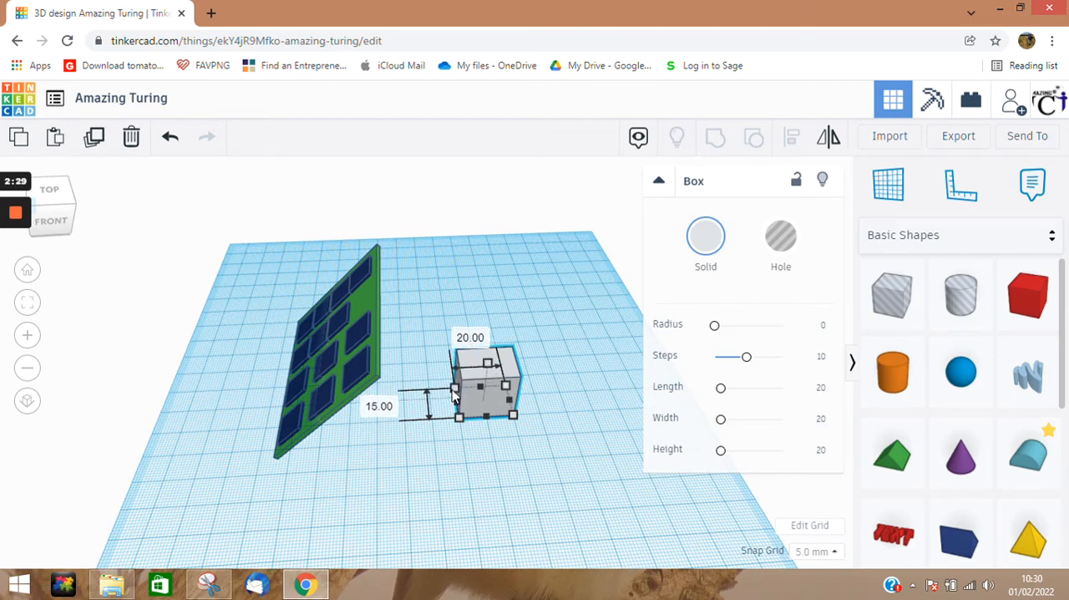
{"action": "left_click", "coordinate": [598, 418]}
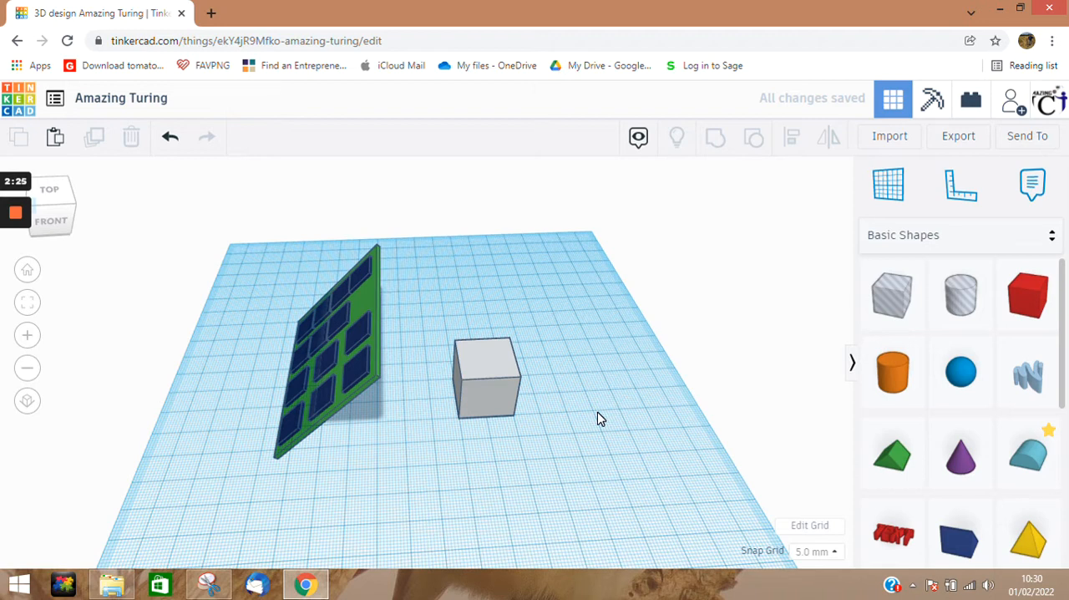
{"action": "mouse_move", "coordinate": [892, 371]}
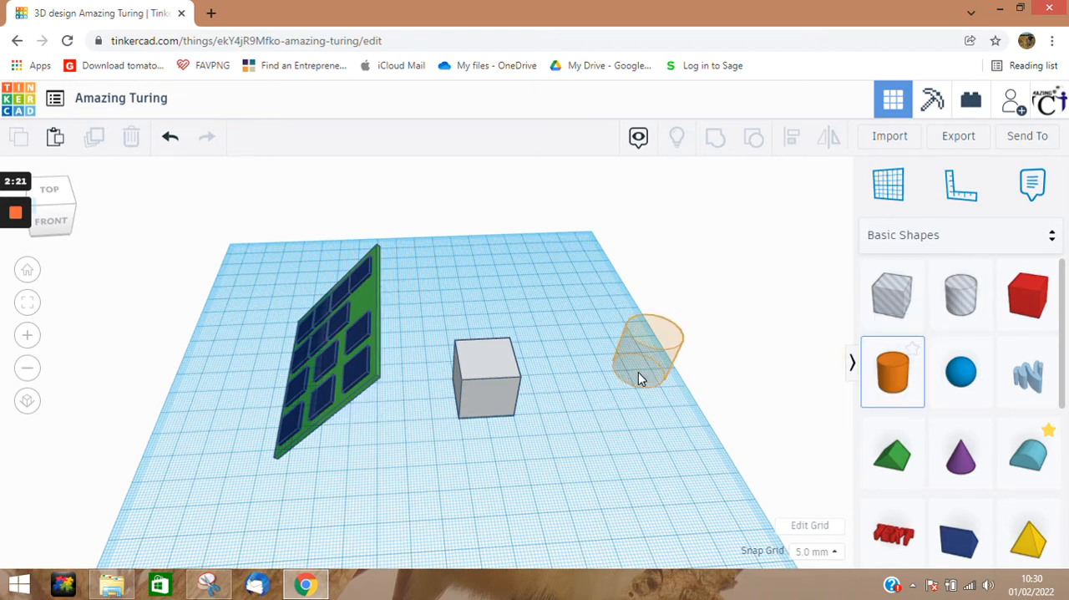
Place an orange cylinder beside the box and undo a stray edit to it.
{"action": "left_click_drag", "start_coordinate": [648, 359], "coordinate": [577, 376]}
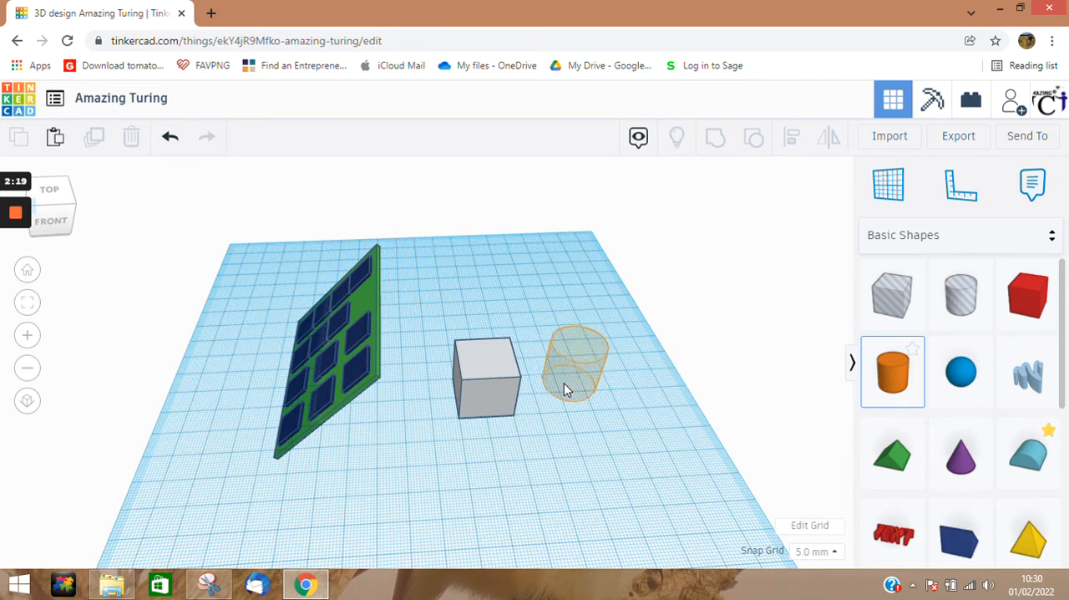
{"action": "left_click", "coordinate": [574, 368]}
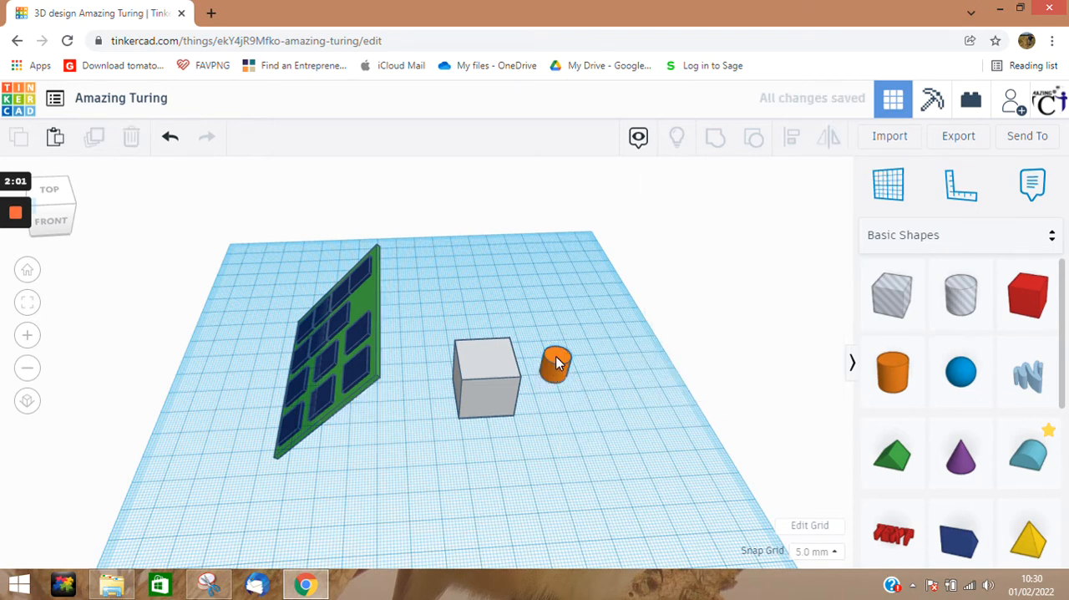
{"action": "left_click", "coordinate": [554, 368]}
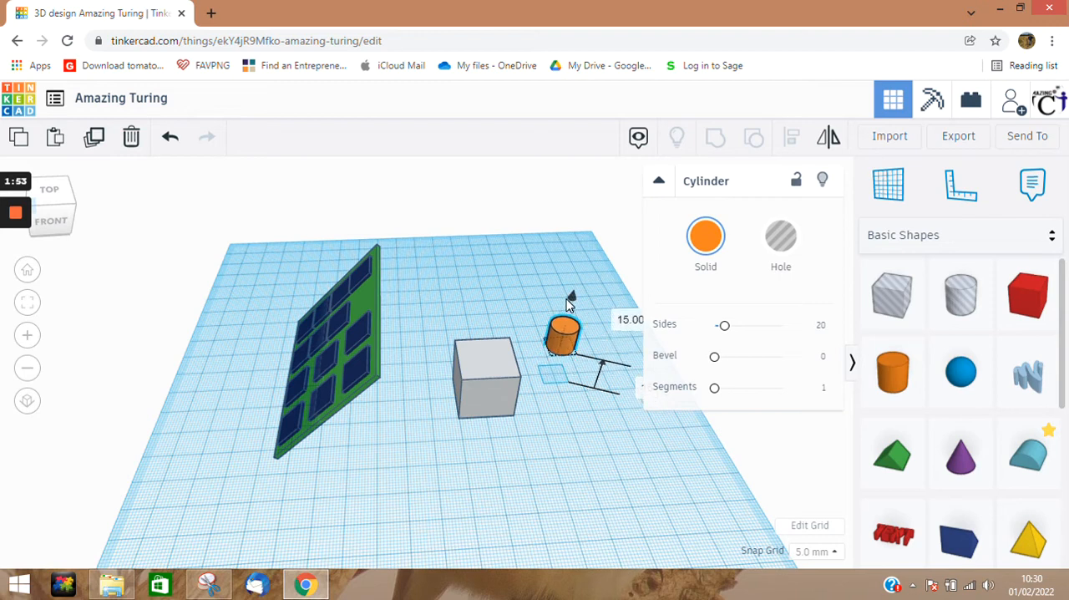
{"action": "left_click", "coordinate": [170, 137]}
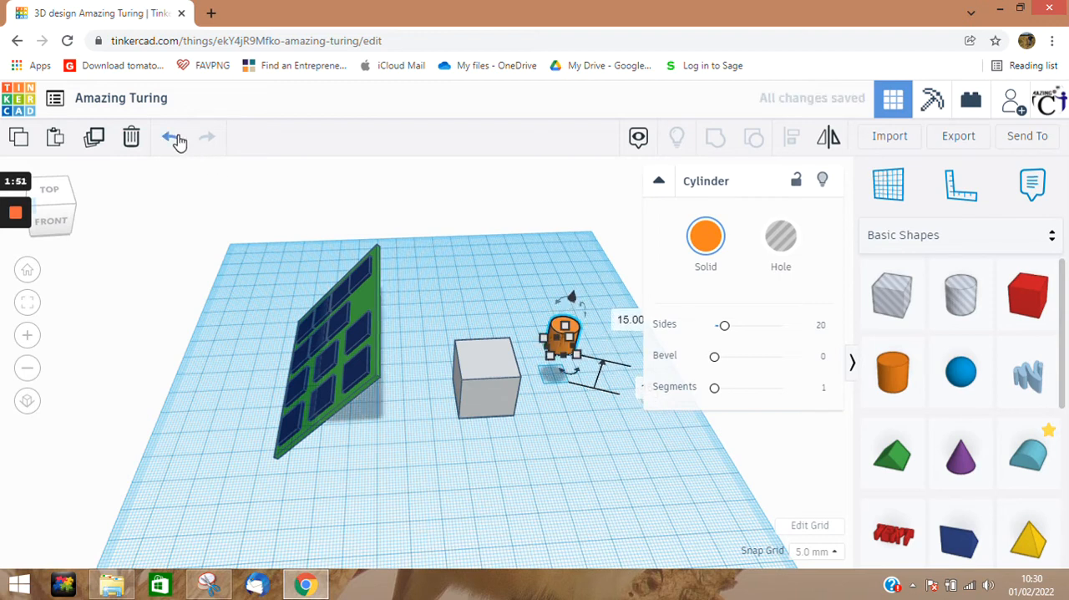
{"action": "left_click", "coordinate": [171, 137]}
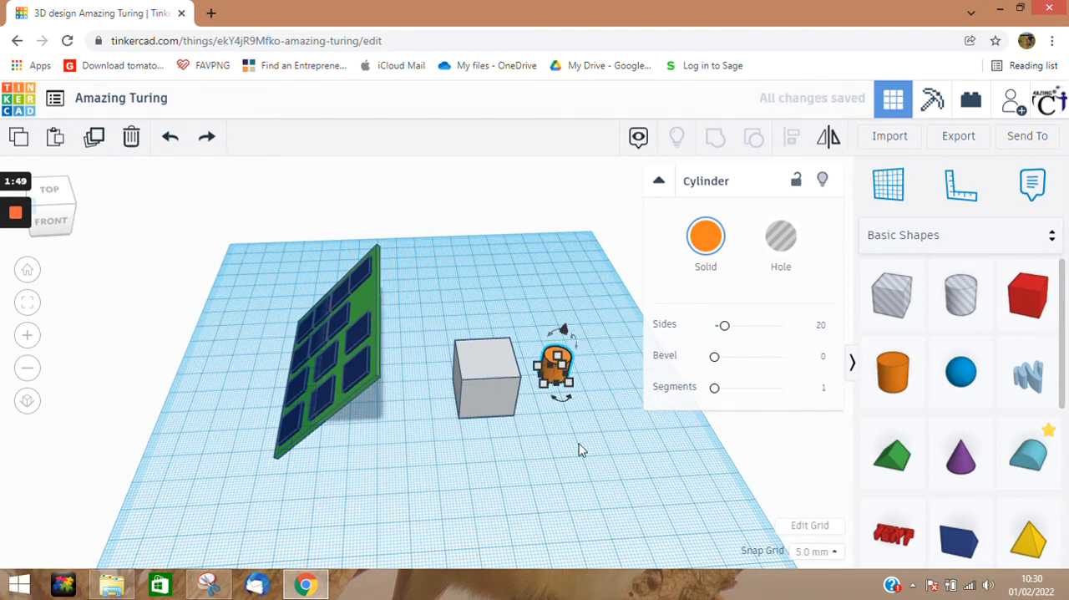
{"action": "mouse_move", "coordinate": [601, 414]}
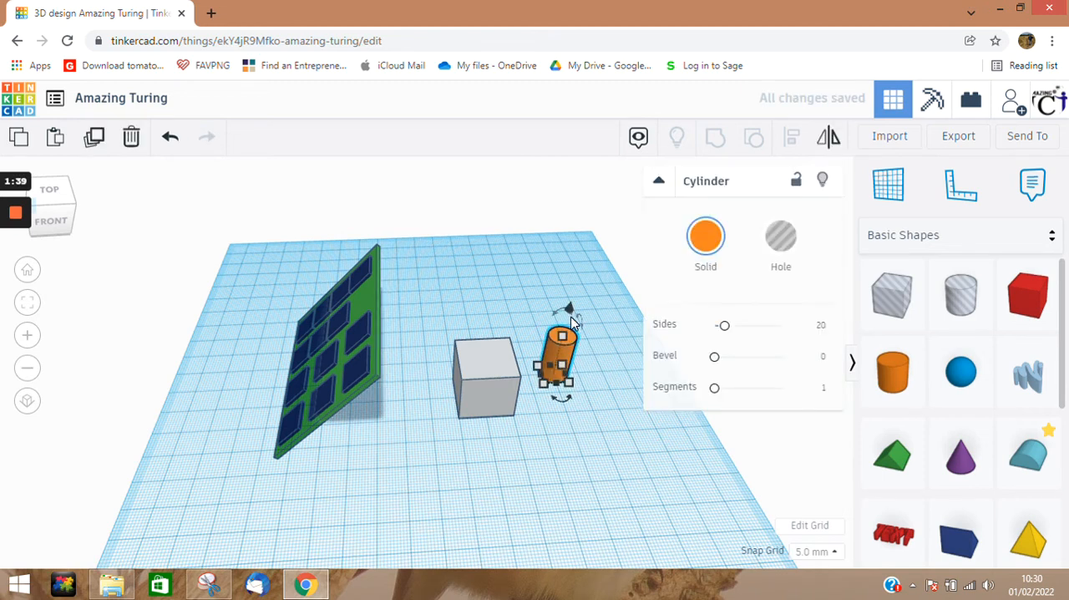
Stretch the cylinder taller and stand it on top of the grey box.
{"action": "left_click_drag", "start_coordinate": [564, 309], "coordinate": [571, 275]}
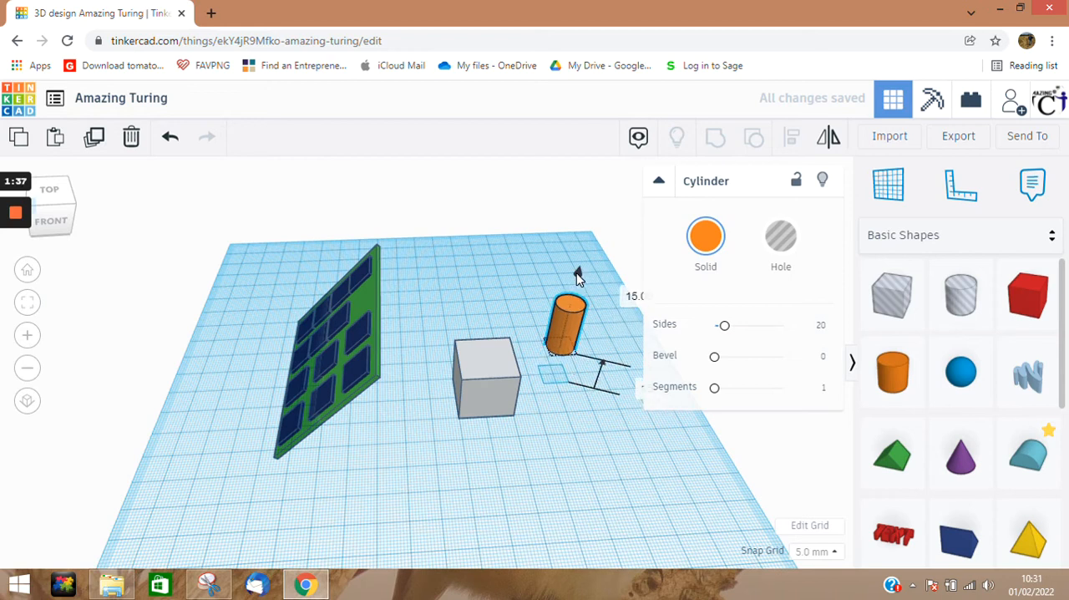
{"action": "left_click_drag", "start_coordinate": [568, 325], "coordinate": [518, 342]}
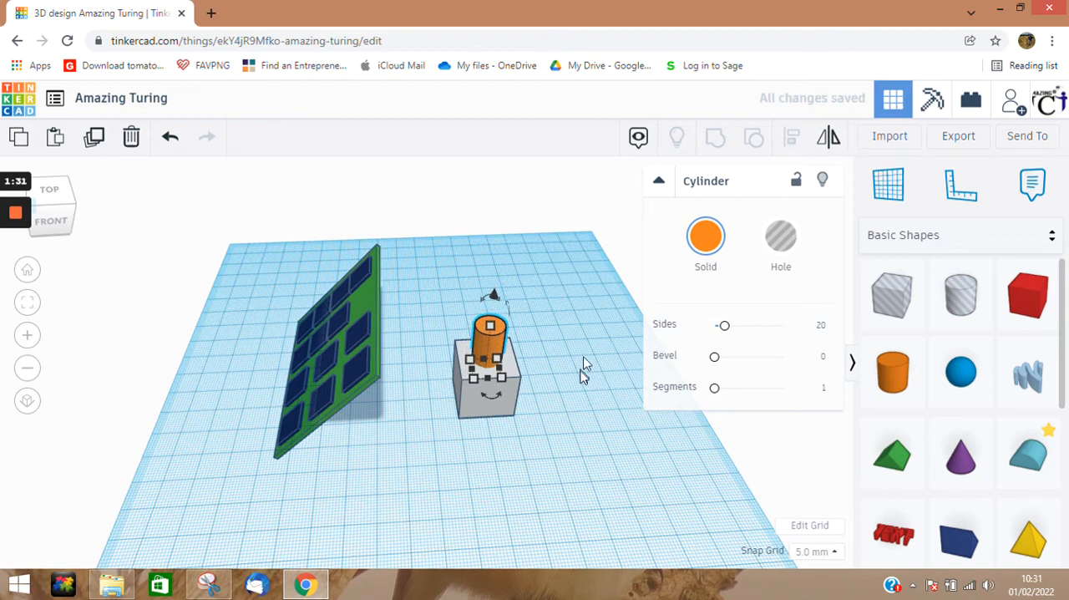
Select every panel part and move the panel directly behind the box and post.
{"action": "left_click", "coordinate": [209, 257]}
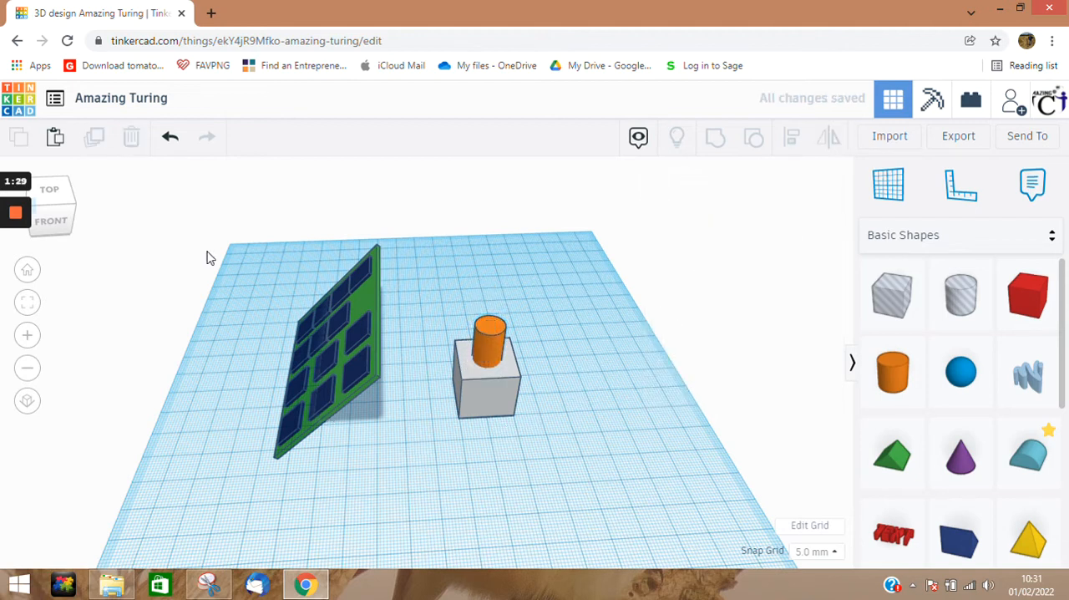
{"action": "left_click_drag", "start_coordinate": [233, 247], "coordinate": [434, 381]}
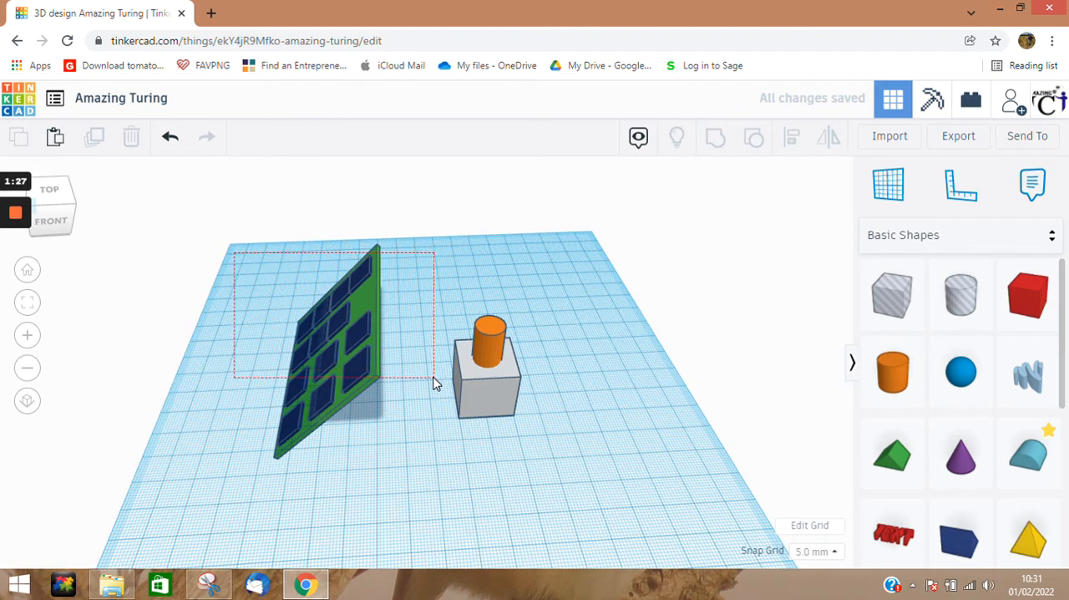
{"action": "left_click", "coordinate": [334, 351]}
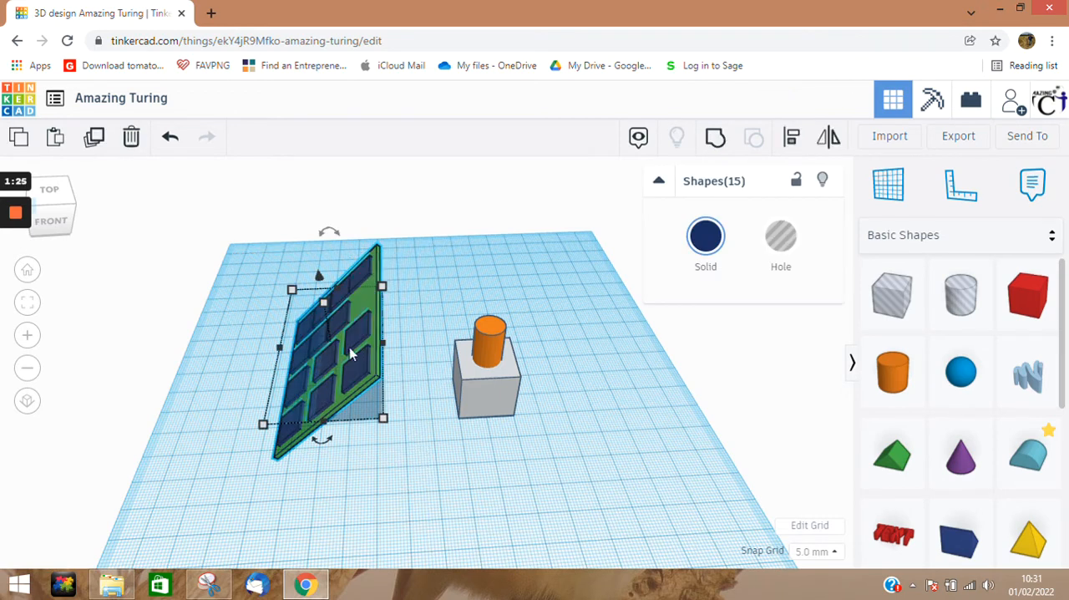
{"action": "left_click", "coordinate": [359, 351]}
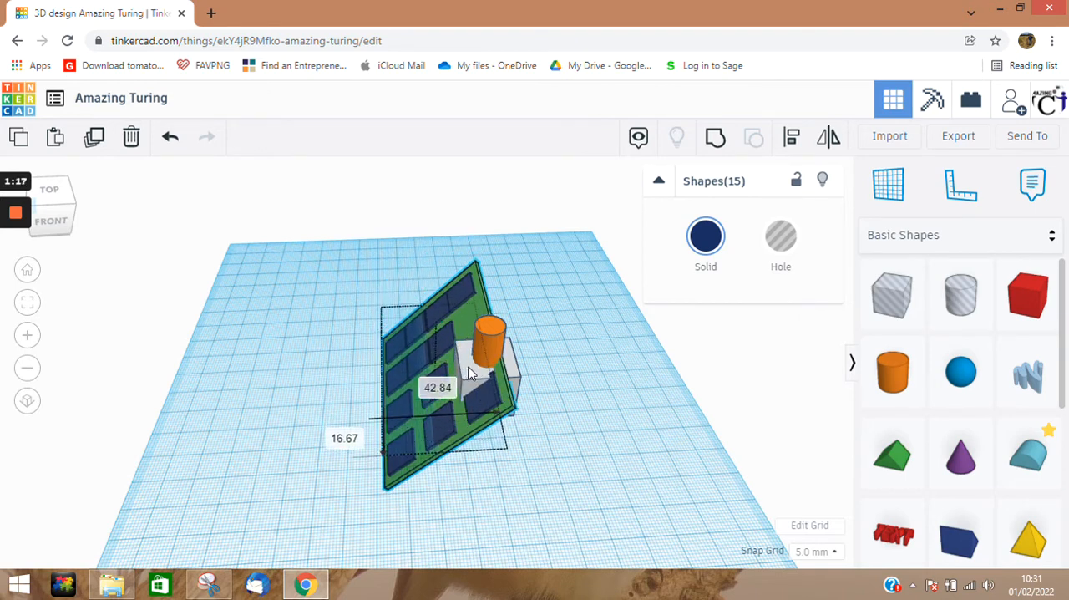
{"action": "left_click", "coordinate": [435, 375]}
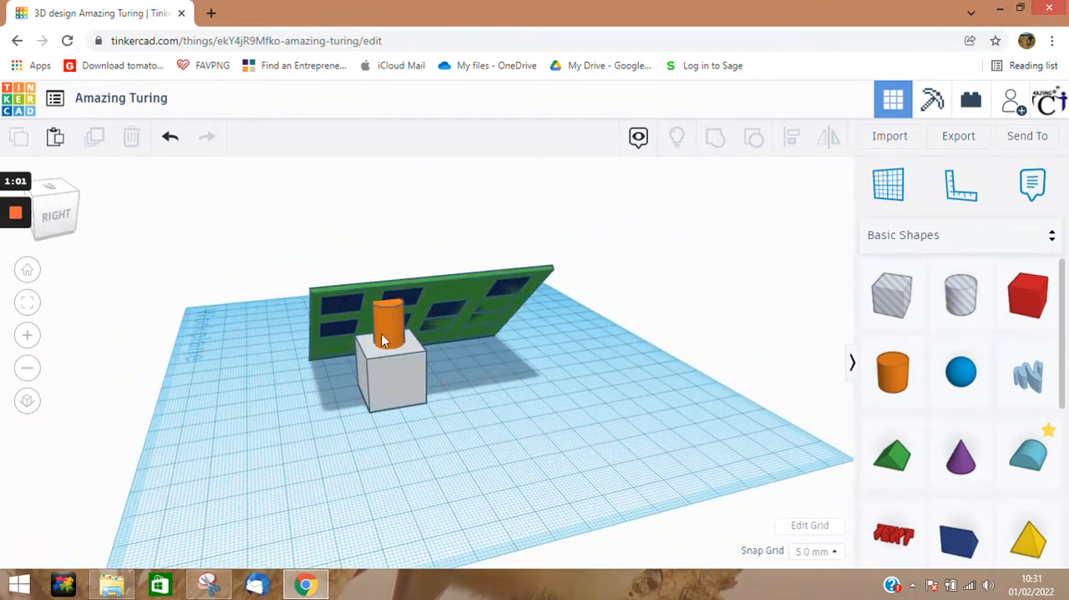
{"action": "mouse_move", "coordinate": [385, 310]}
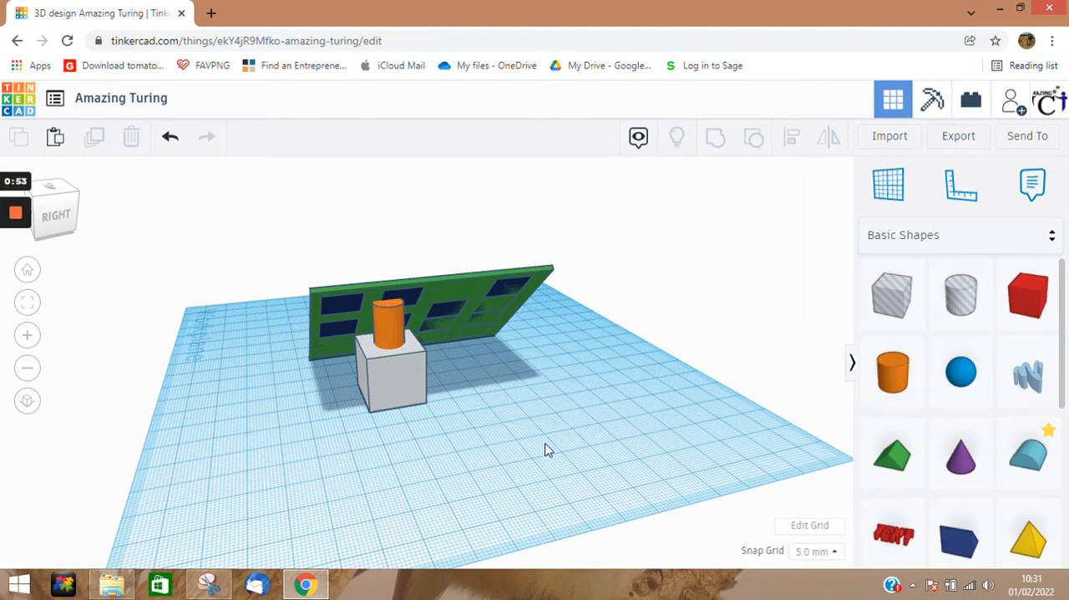
{"action": "left_click_drag", "start_coordinate": [548, 450], "coordinate": [581, 461]}
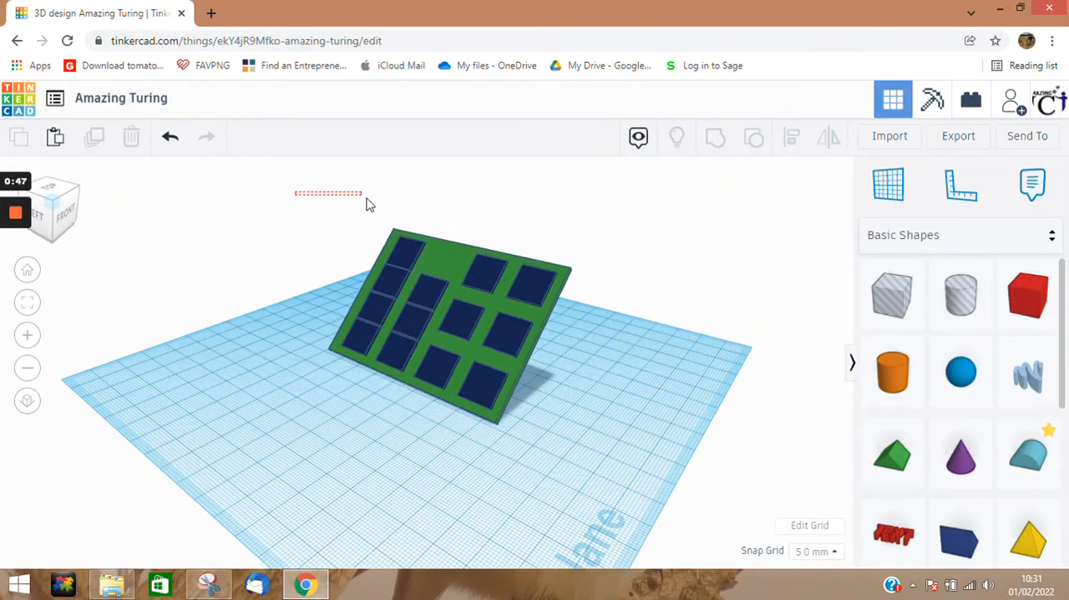
Select the tilted solar panel ready to duplicate it beside the original.
{"action": "left_click", "coordinate": [451, 317]}
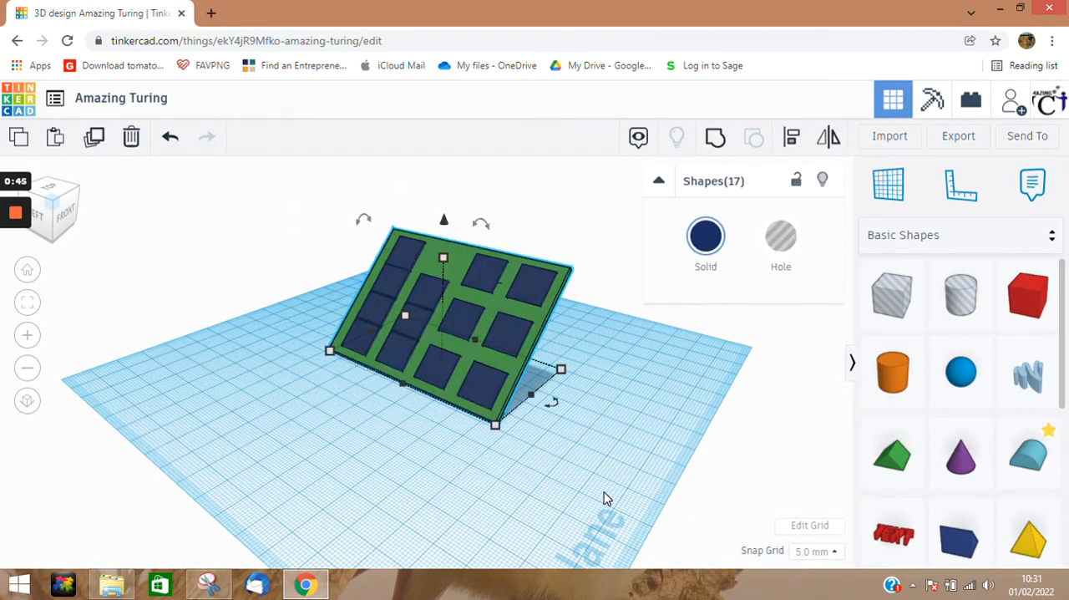
{"action": "mouse_move", "coordinate": [608, 444]}
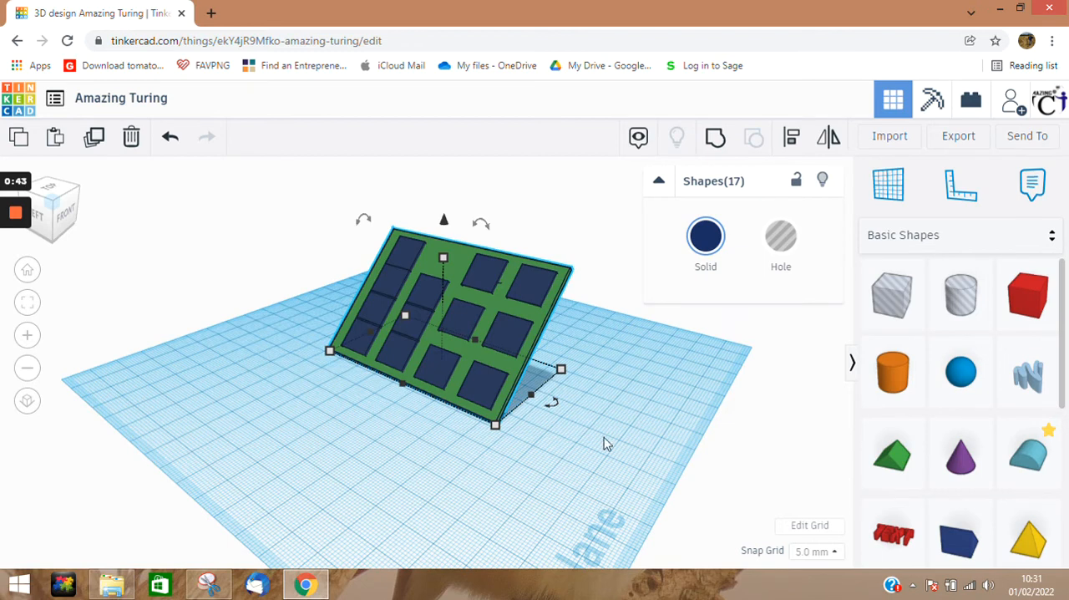
{"action": "mouse_move", "coordinate": [715, 137]}
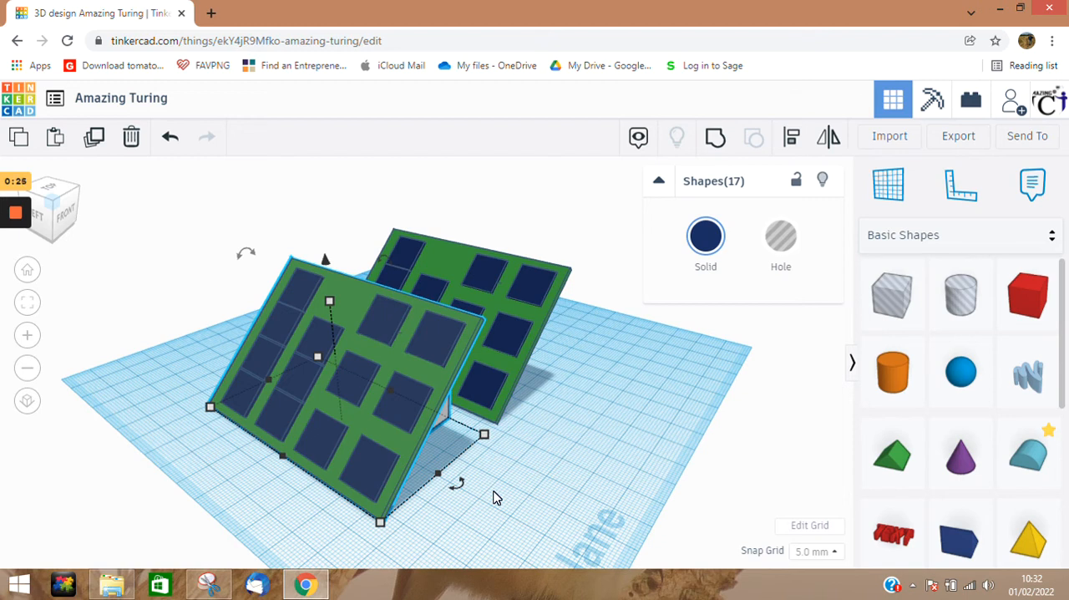
{"action": "mouse_move", "coordinate": [557, 491]}
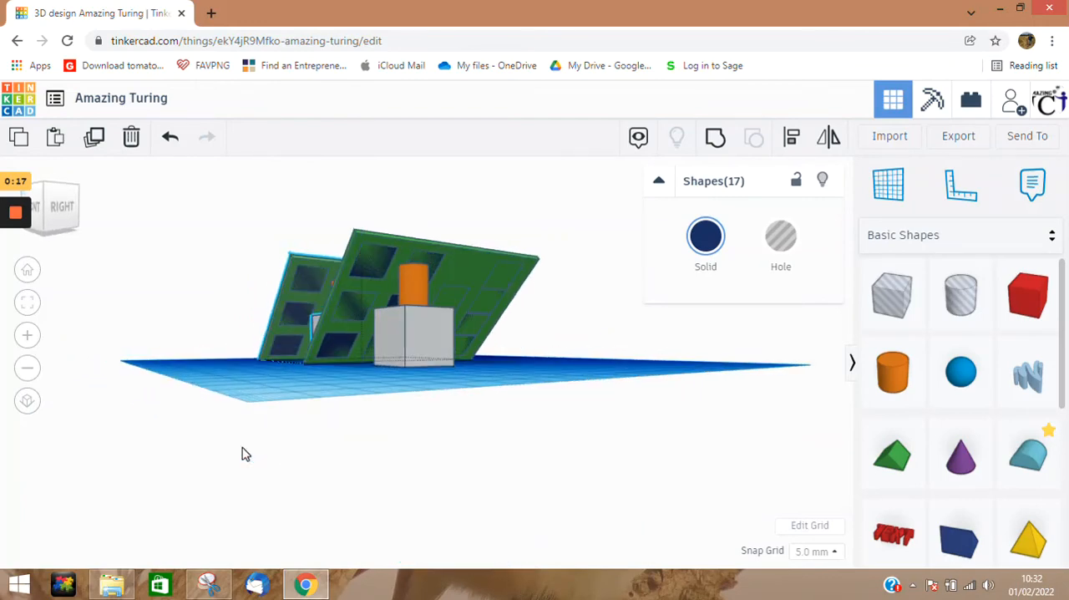
{"action": "left_click_drag", "start_coordinate": [417, 334], "coordinate": [426, 459]}
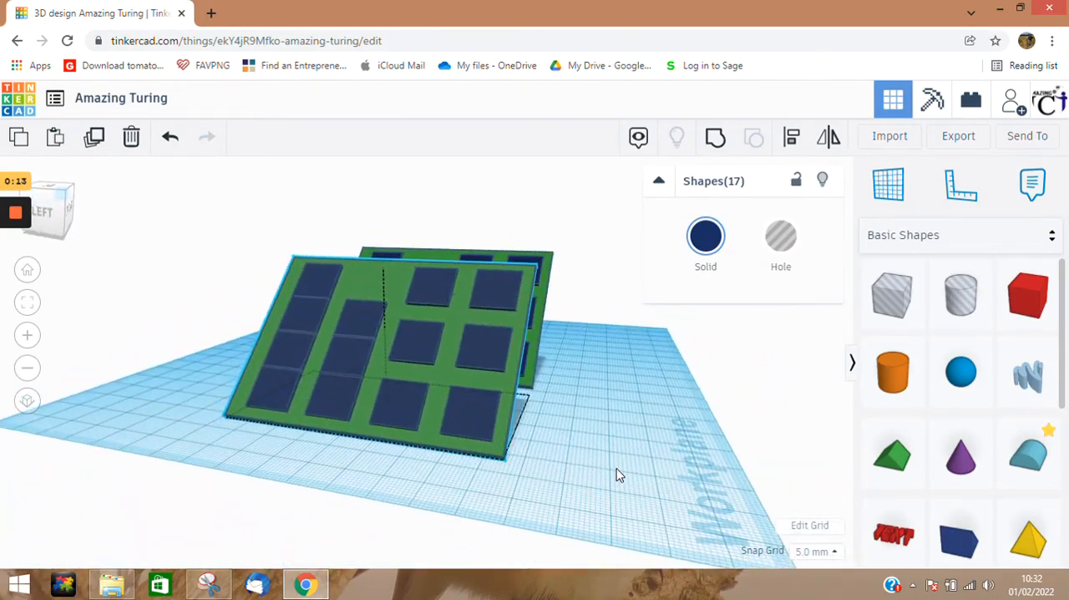
{"action": "left_click", "coordinate": [651, 474]}
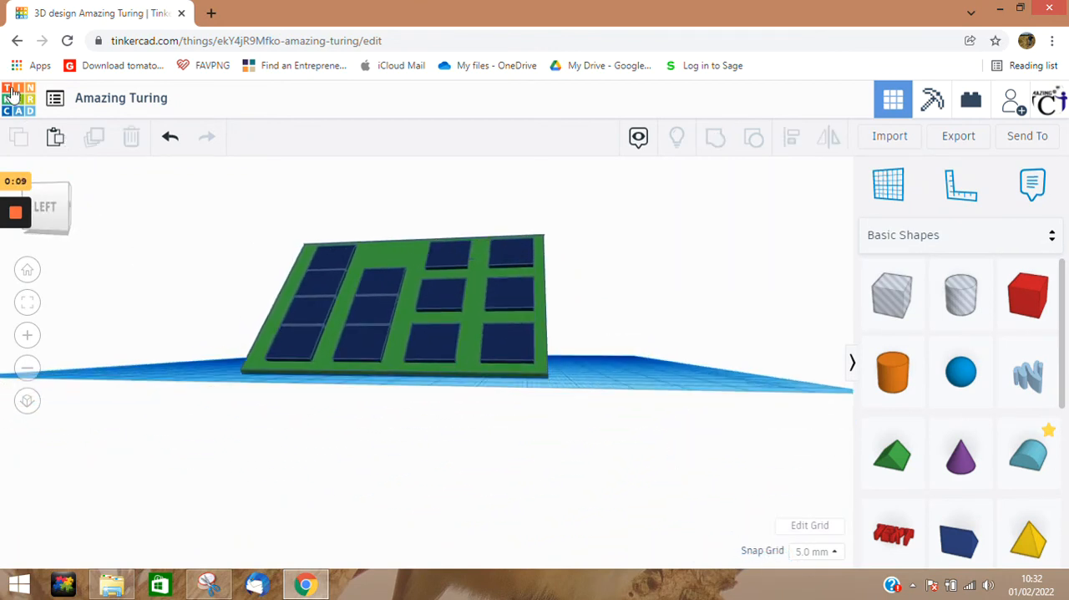
{"action": "mouse_move", "coordinate": [17, 98]}
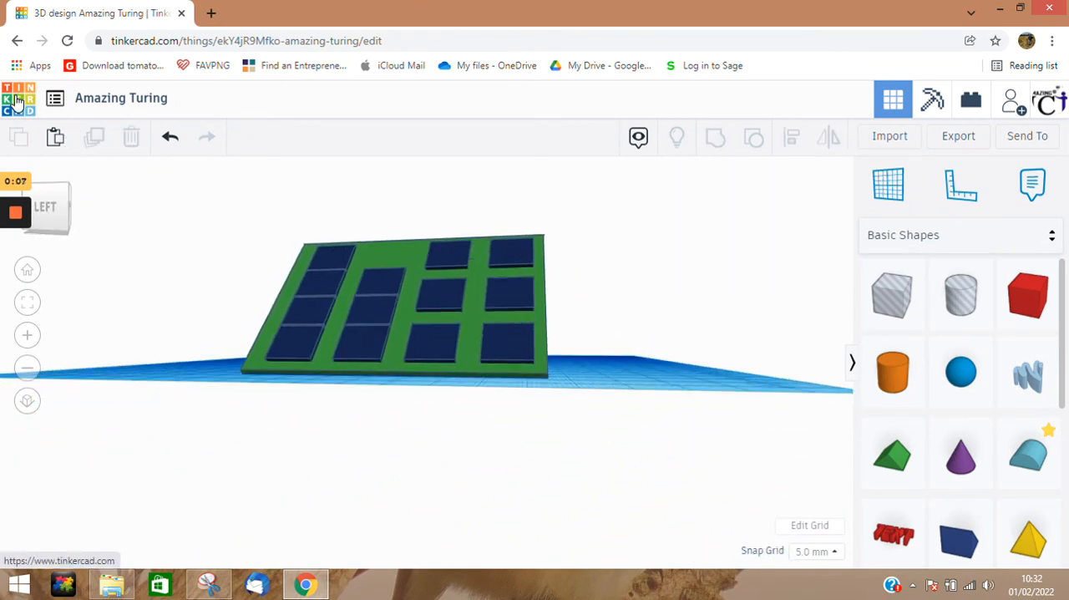